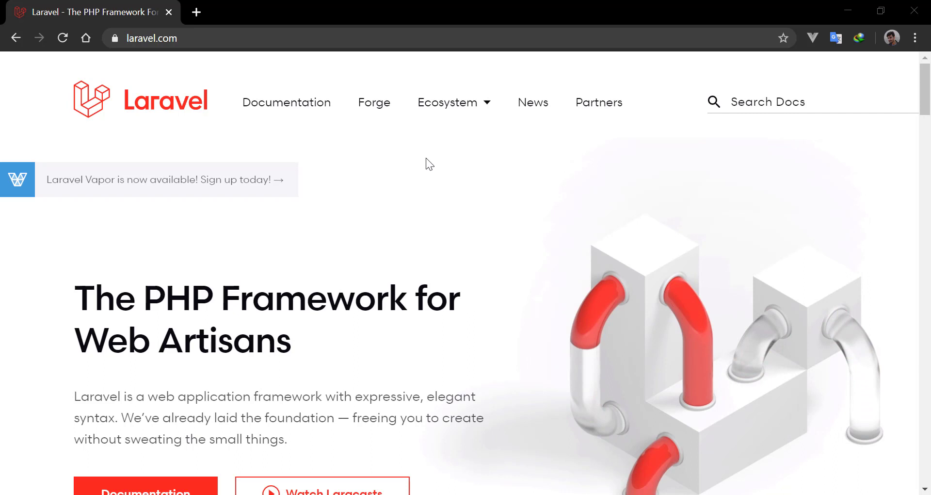
mouse_move(318, 212)
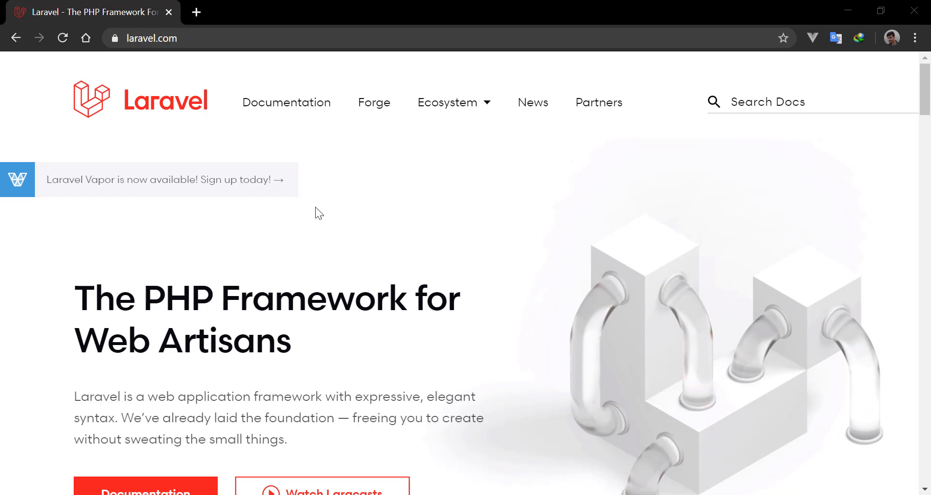
mouse_move(286, 102)
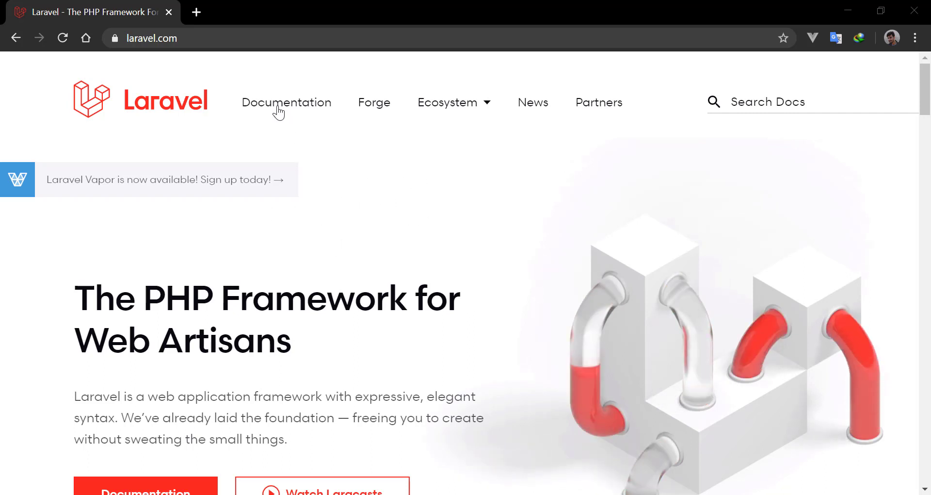
Scroll the Laravel Installation docs to the Composer create-project instructions and launch cmd
click(287, 102)
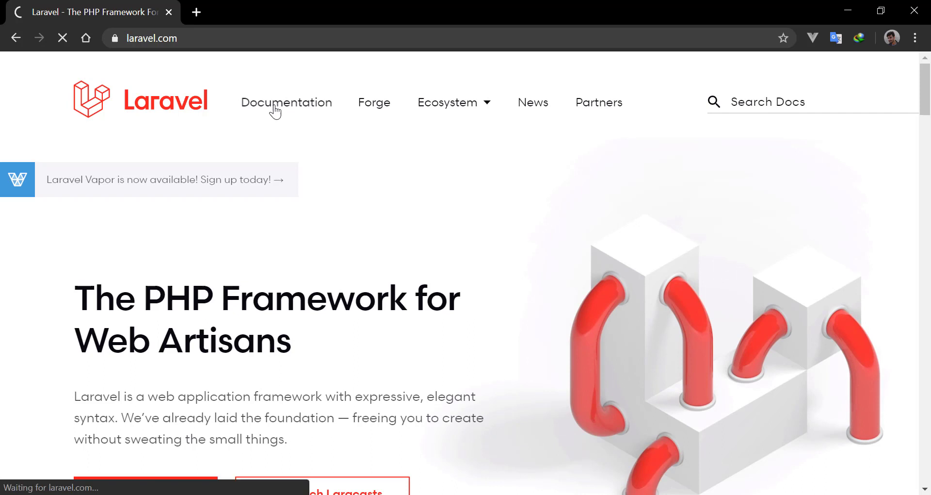
click(287, 102)
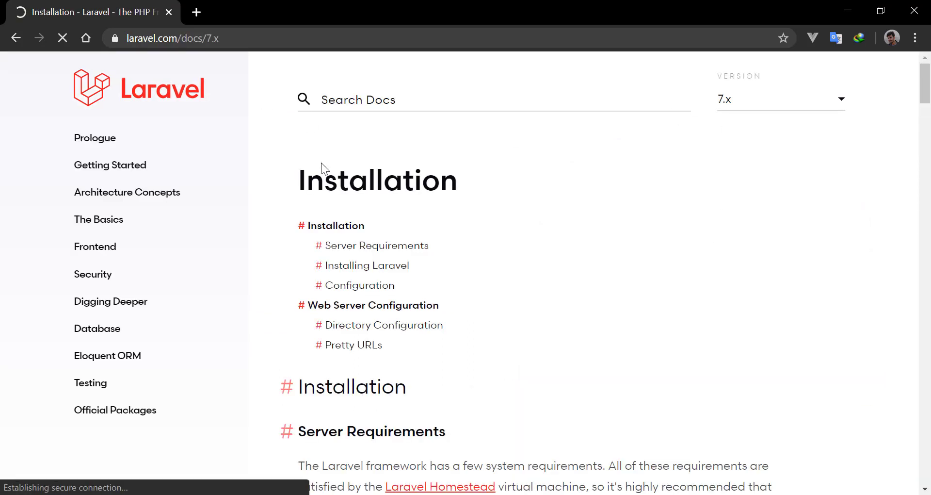
scroll(down, 3)
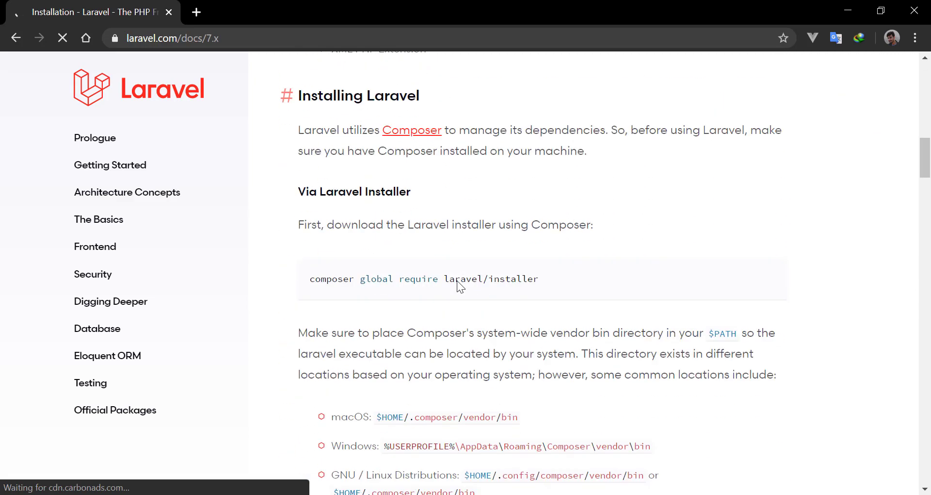
scroll(down, 3)
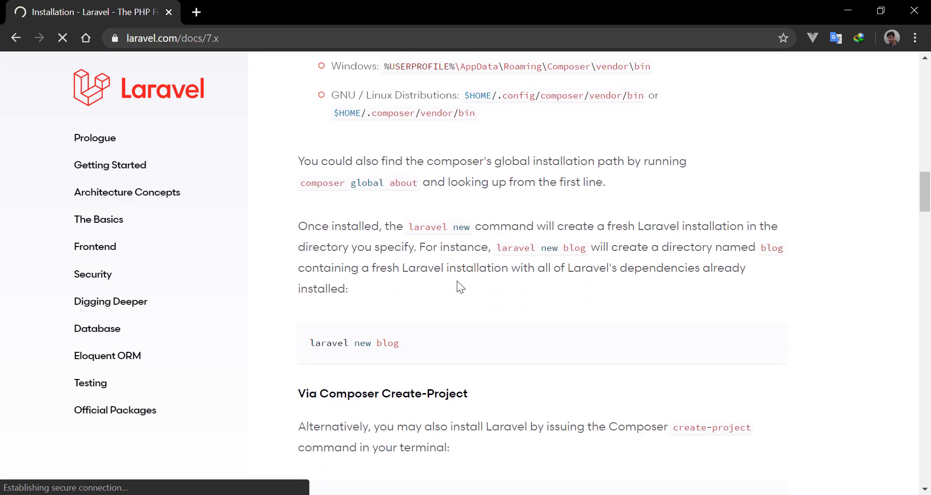
scroll(down, 3)
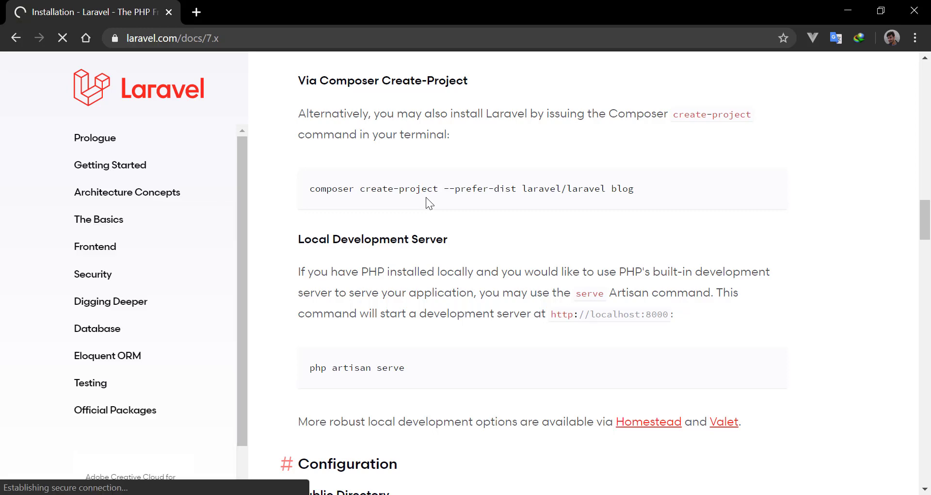
text(cmd)
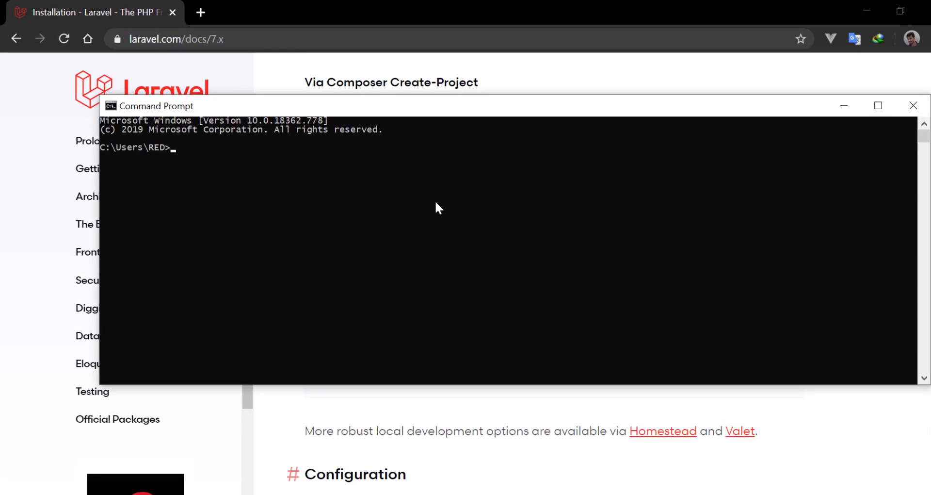
Move Command Prompt into the C:\wamp64\www folder
text(cd ../..)
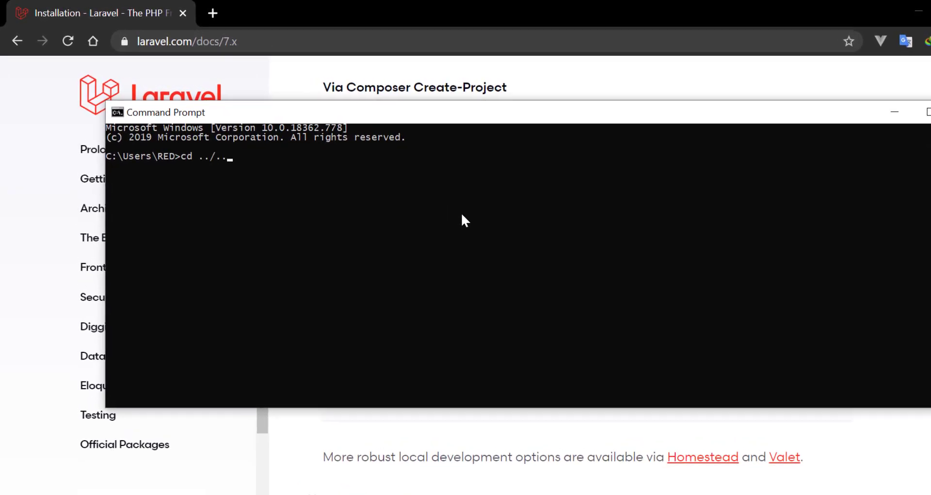
text(/wam;)
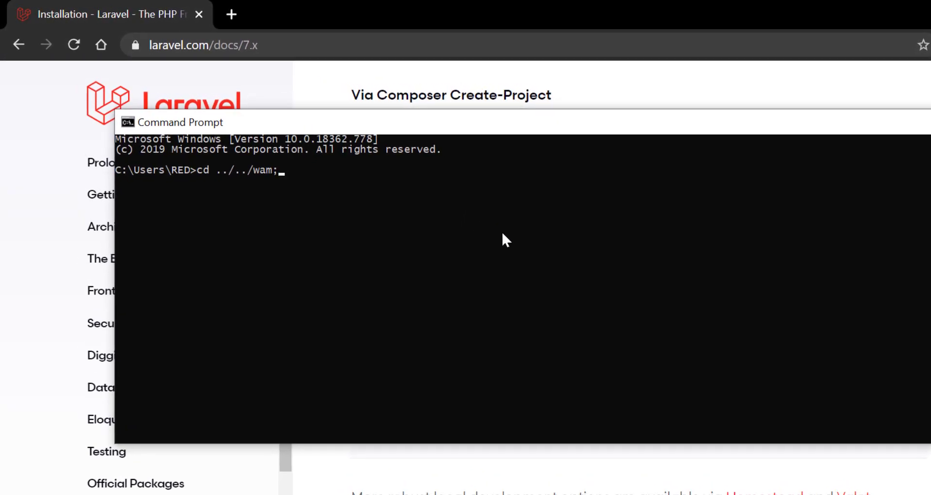
text(p64)
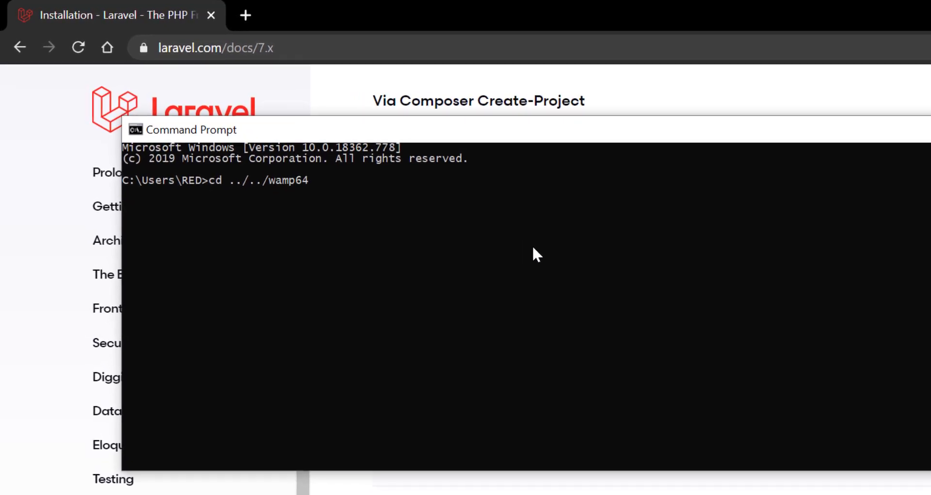
text(/w)
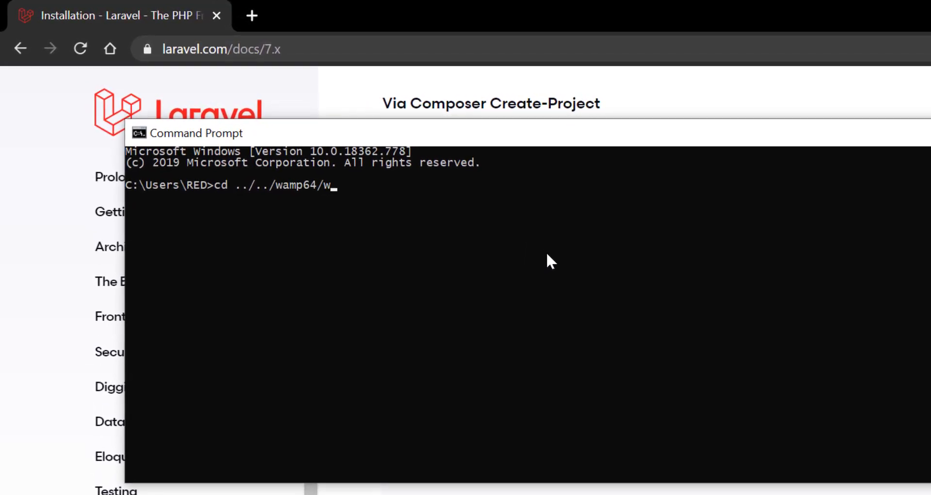
key(Return)
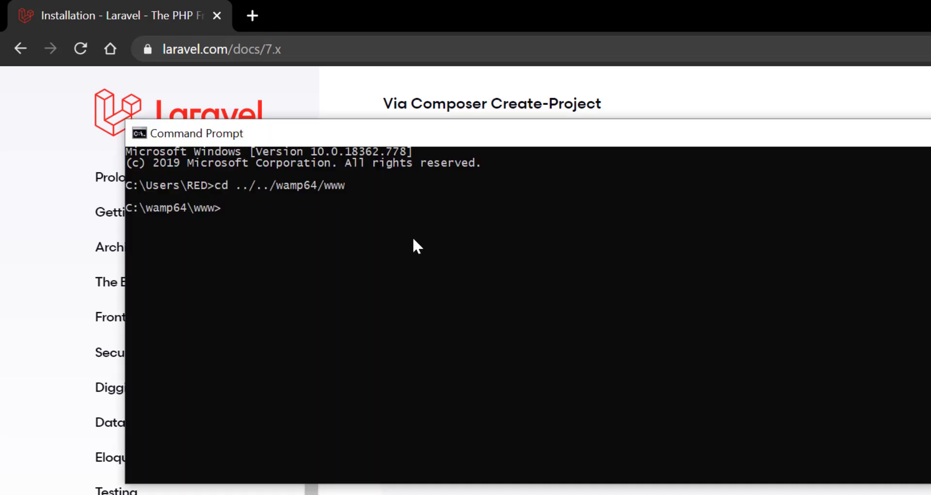
Create a new Laravel project named gallery with composer create-project --prefer-dist
text(composer create-project --prefer-dist laravel/laravel blog)
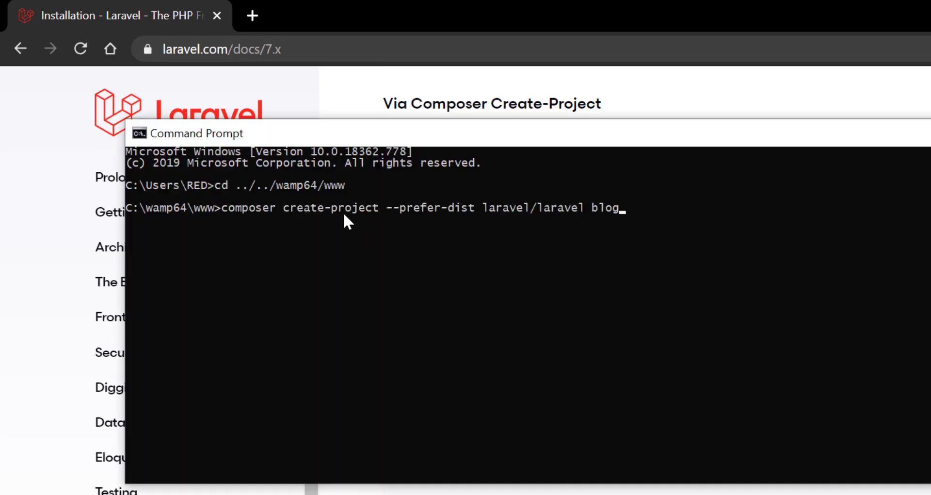
text(gallery)
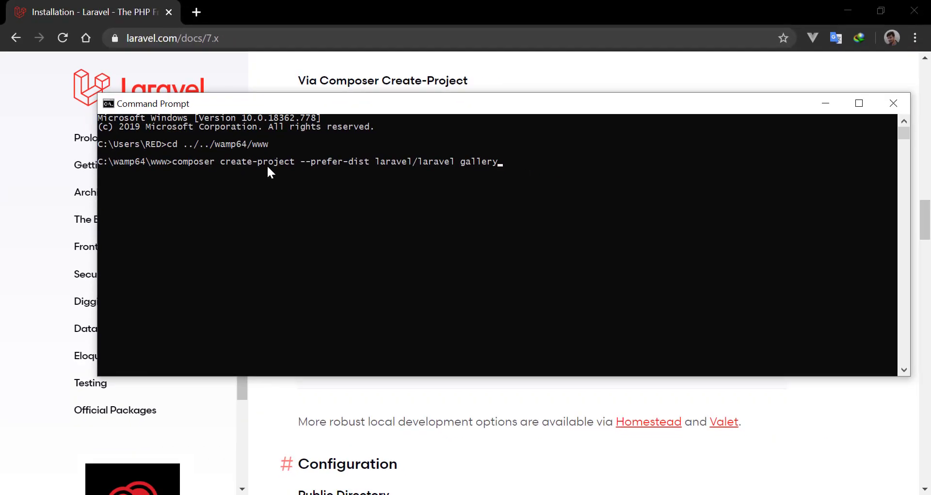
key(Return)
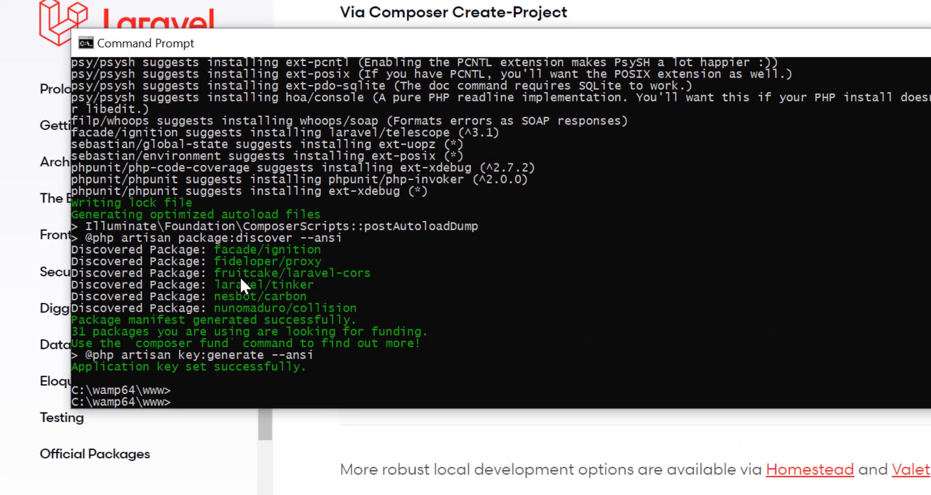
Enter the gallery folder and install laravel/ui with composer require
text(cd gallery)
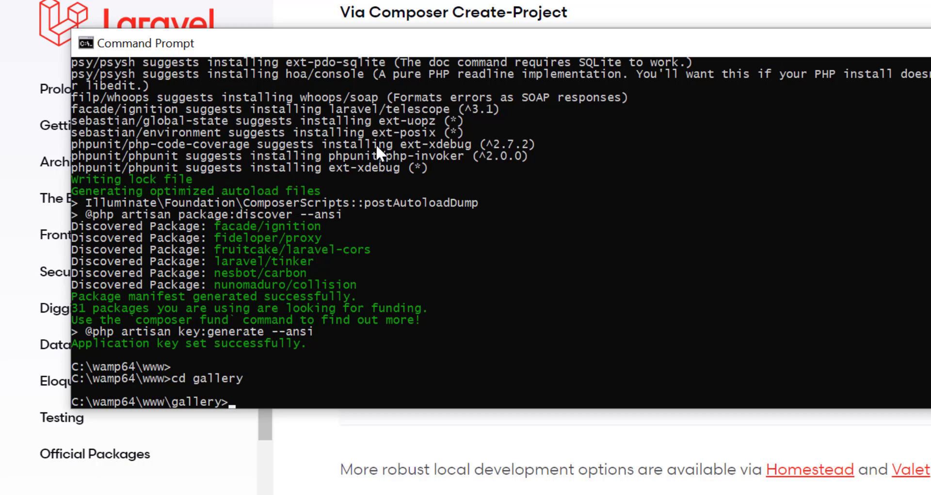
text(compose)
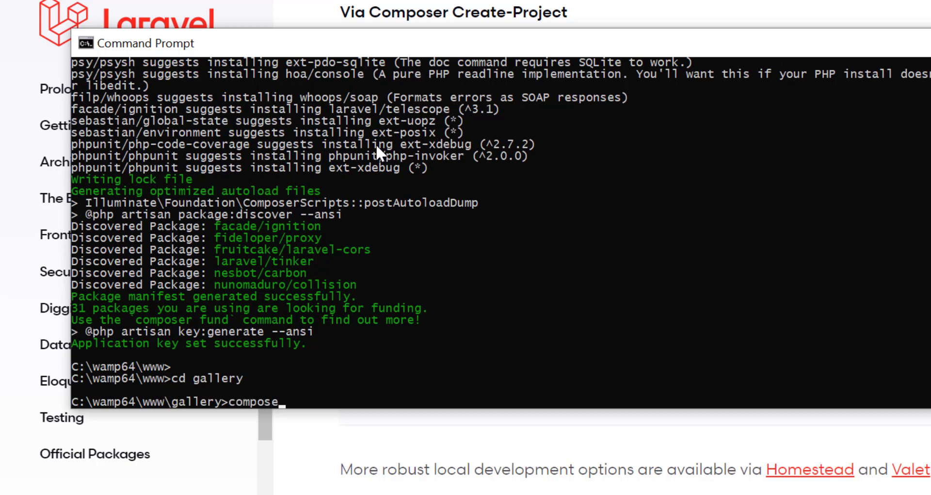
text(r require)
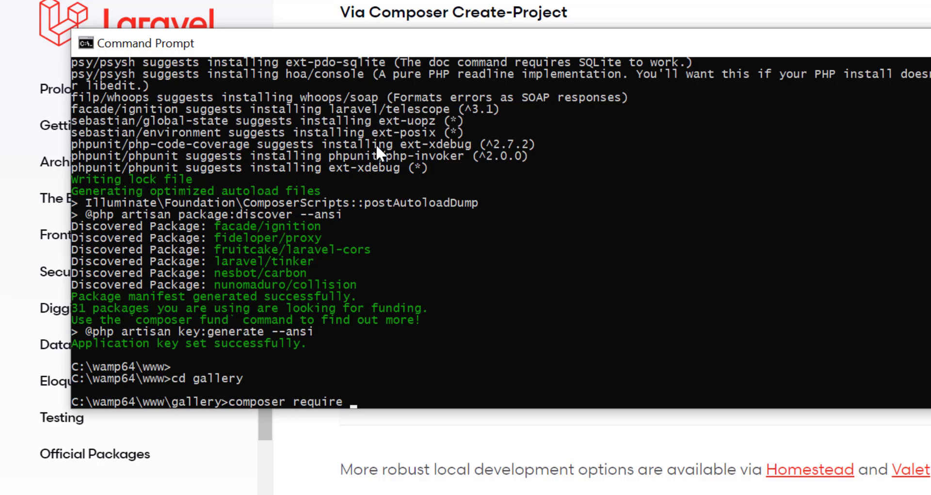
text(laravel)
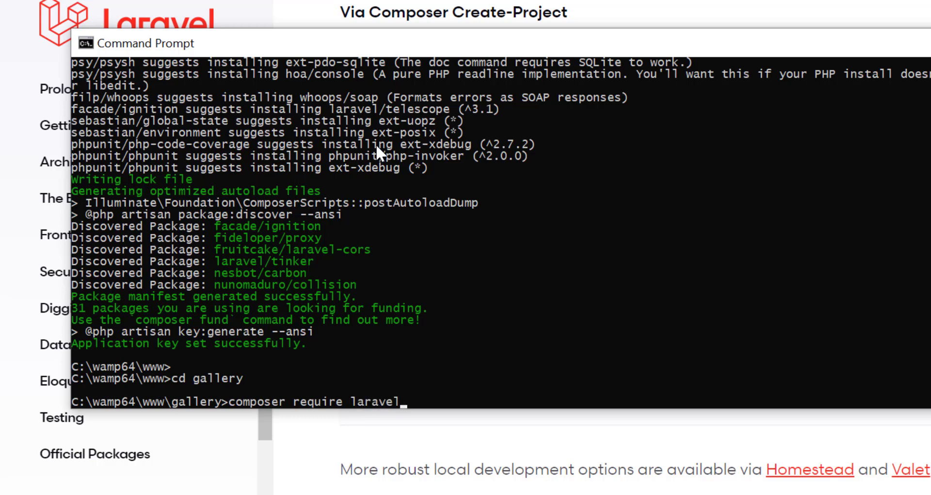
text(/ui)
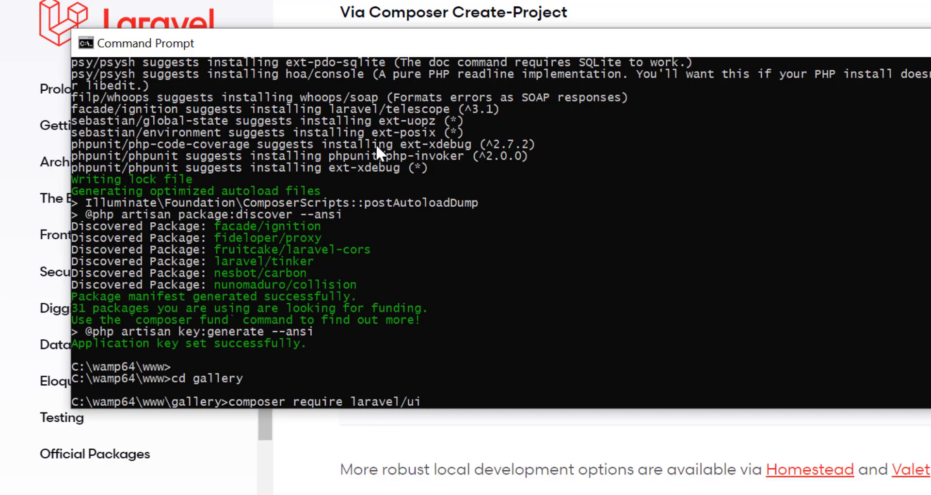
key(Return)
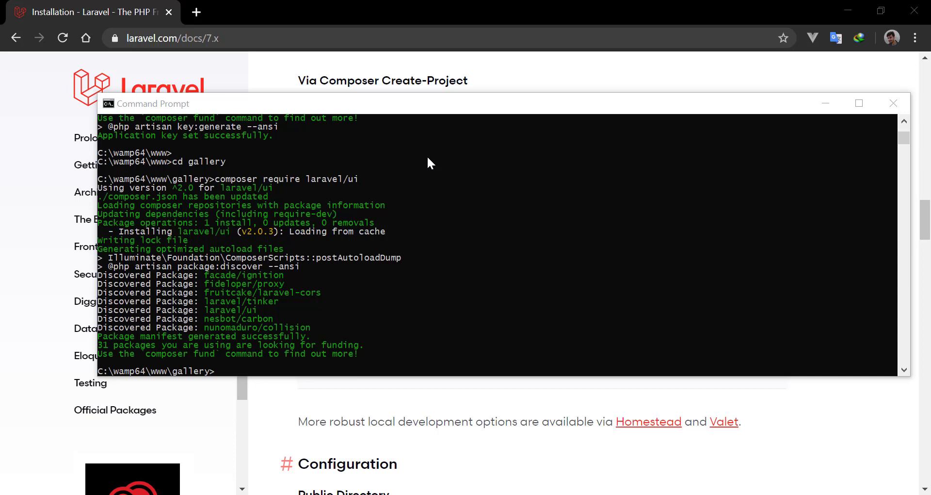
Run php artisan ui bootstrap to scaffold the Bootstrap frontend
click(85, 246)
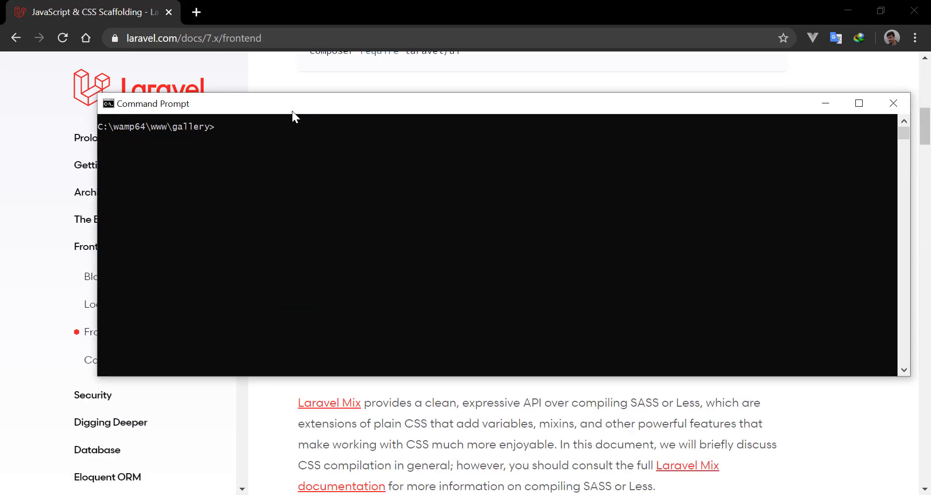
text(php art)
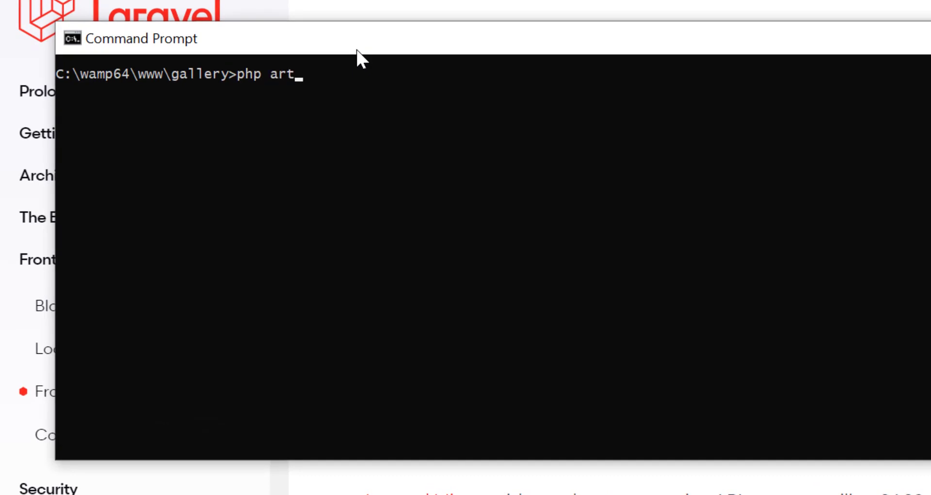
text(isan ui boo)
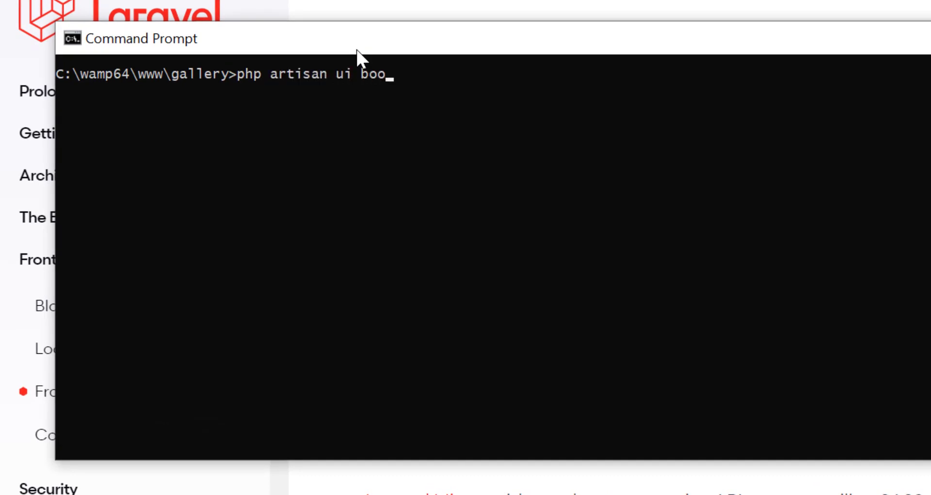
text(tstrap)
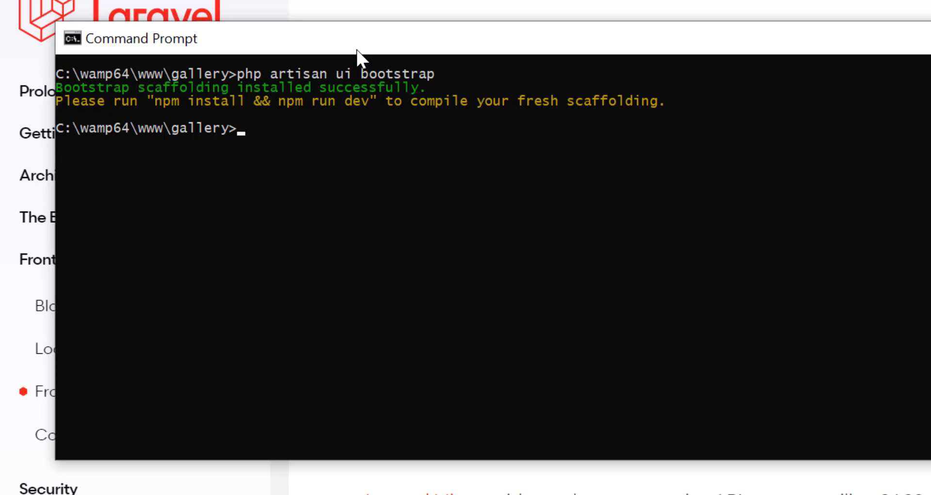
Run php artisan ui vue --auth to scaffold Vue with authentication
text(php artisan ui)
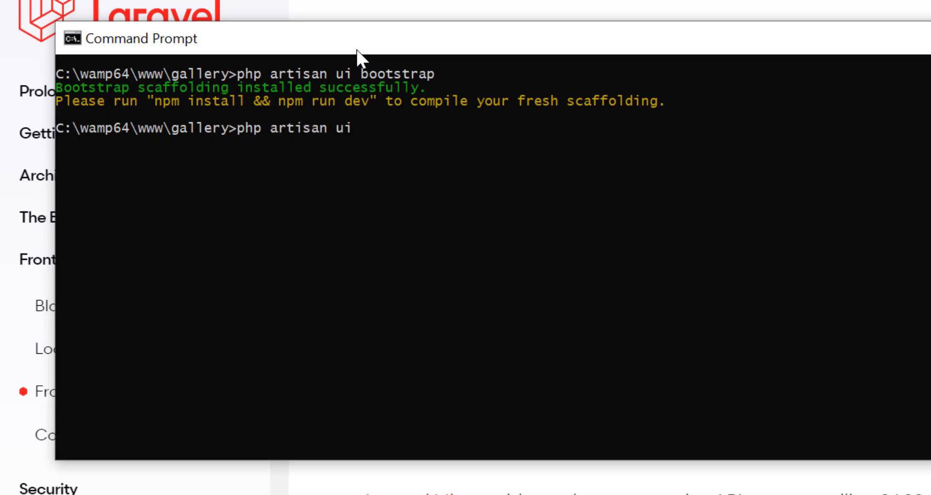
text(vue)
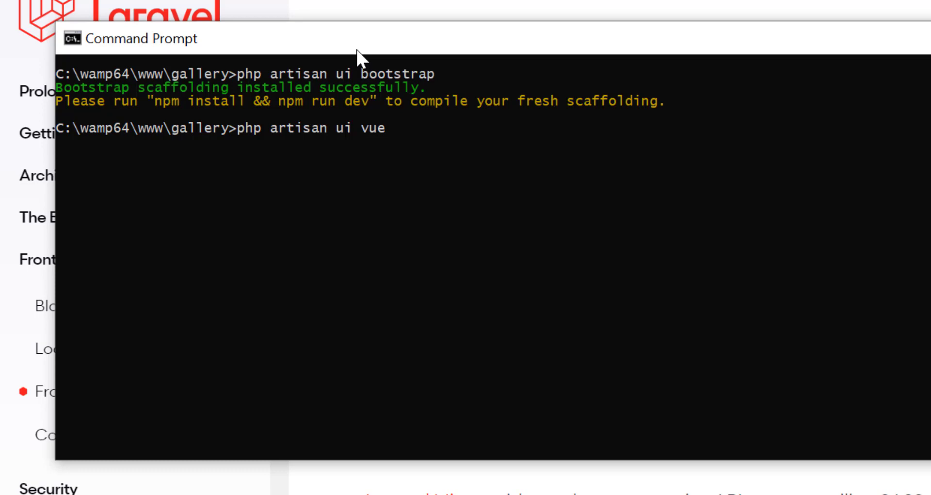
text(--auth)
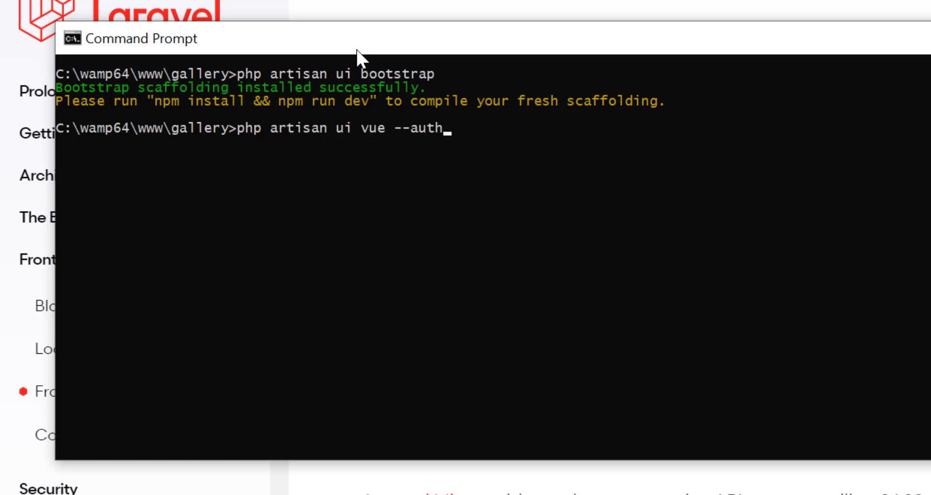
key(Return)
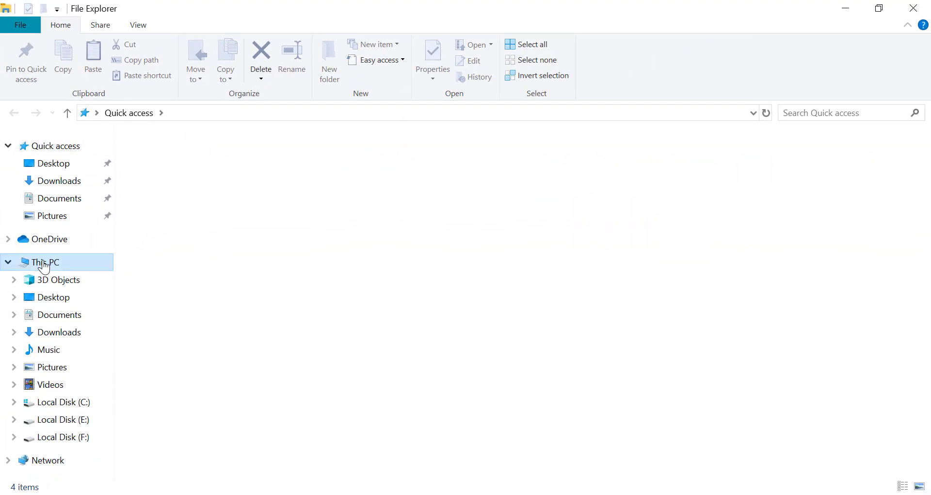
Browse to C:\wamp64\www and open the gallery folder with Code
double_click(62, 402)
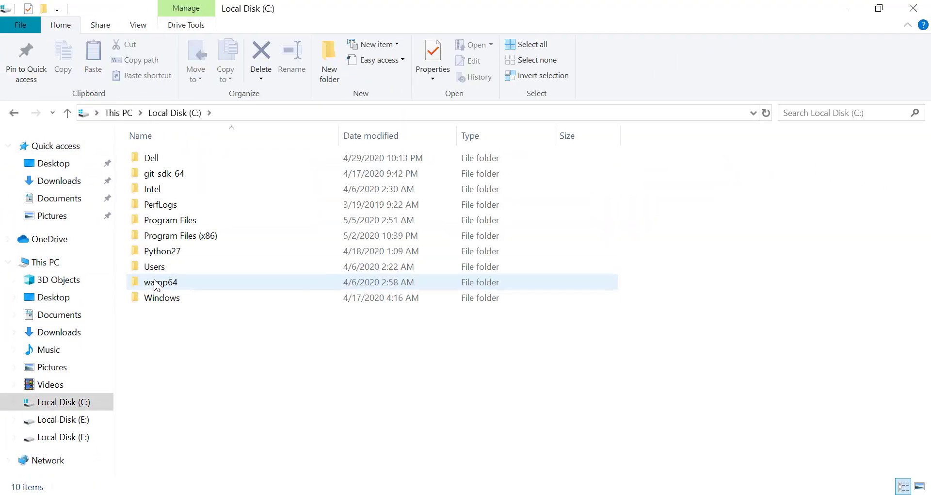
double_click(162, 281)
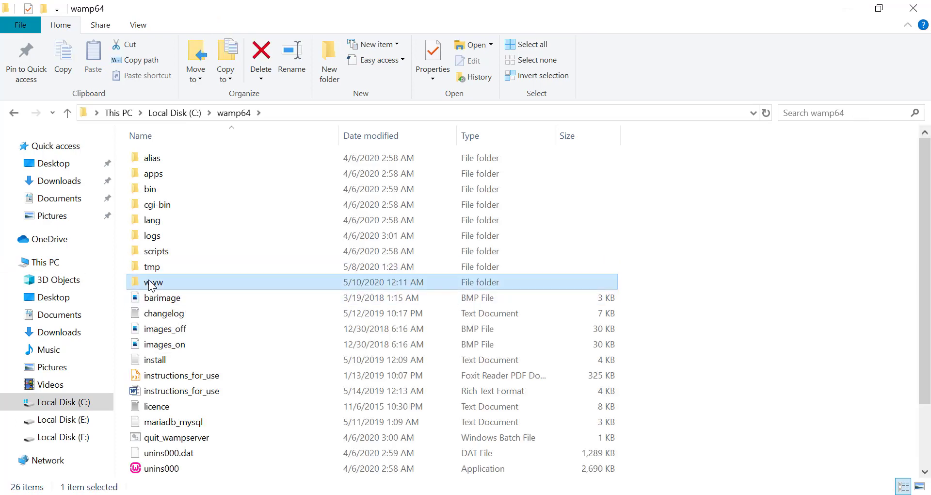
double_click(154, 282)
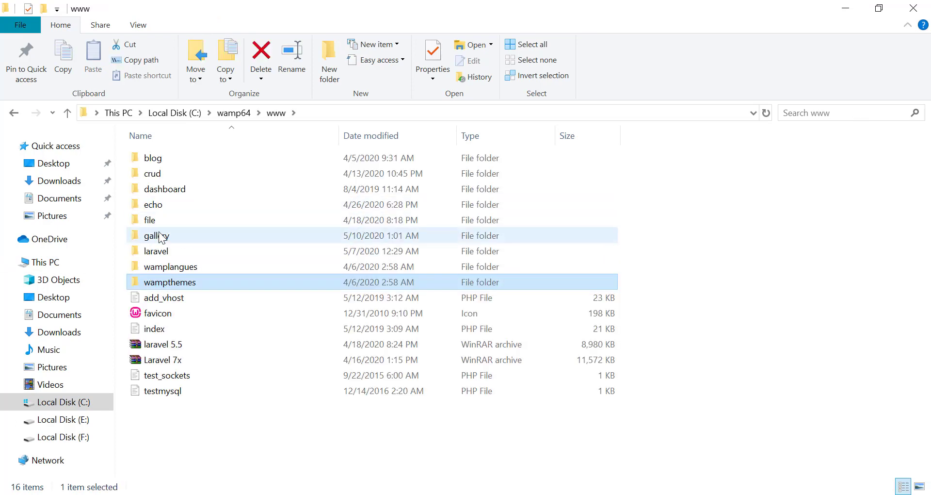
right_click(156, 235)
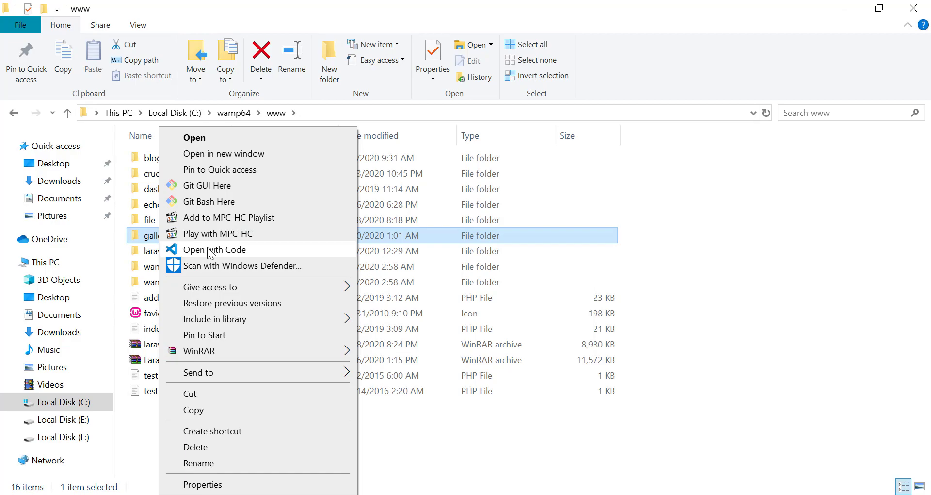
click(214, 249)
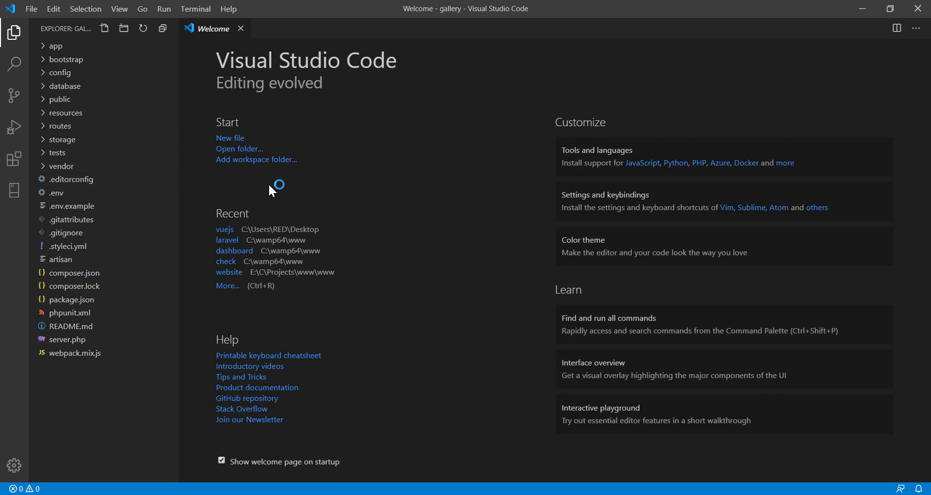
mouse_move(75, 285)
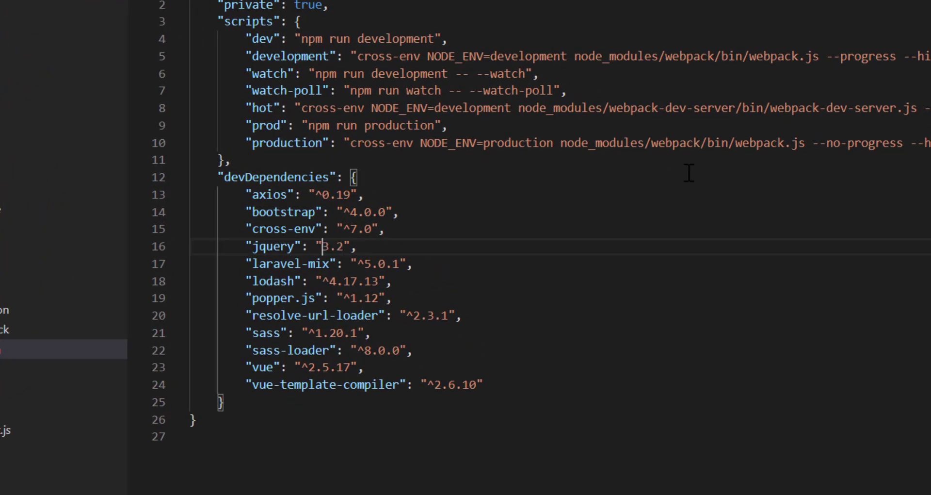
Change the jquery devDependency in package.json to ^3.4.1
double_click(334, 246)
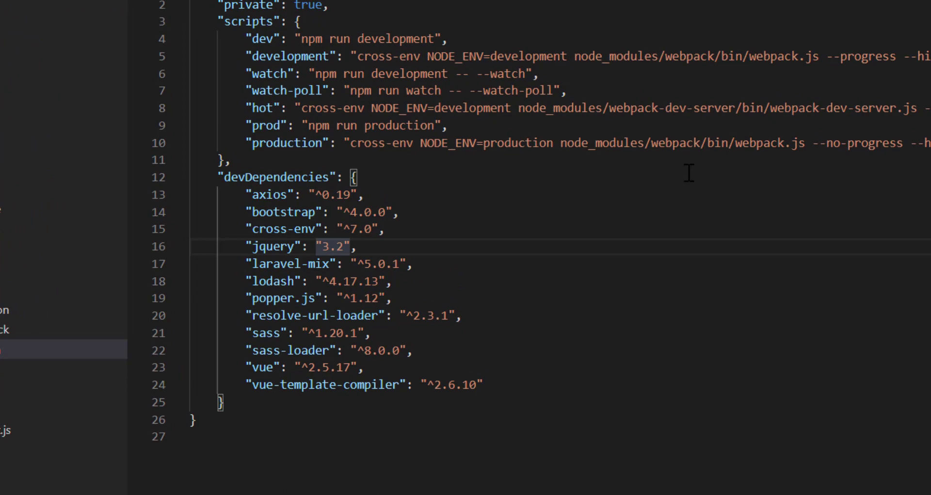
key(Backspace)
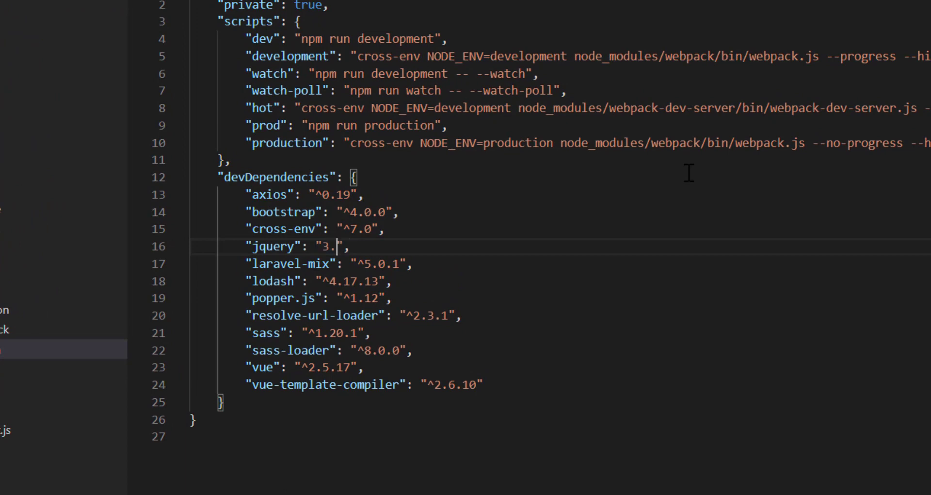
text(4.)
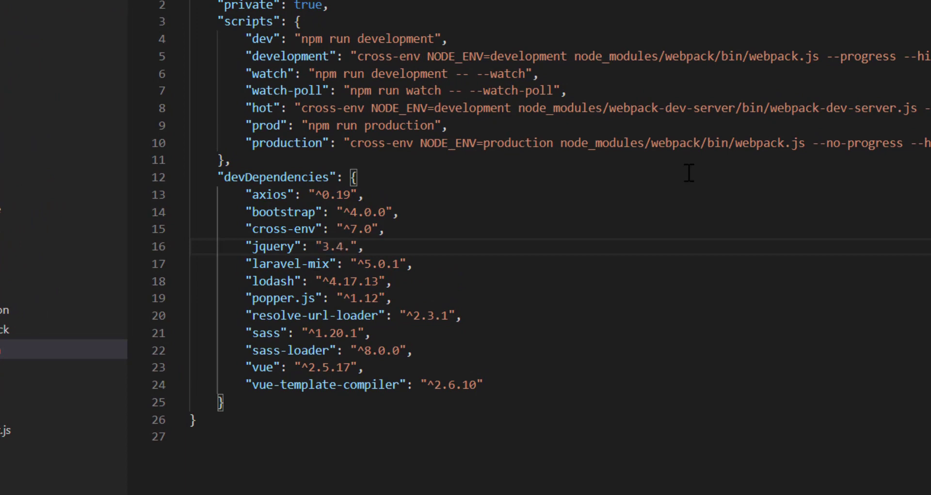
text(1)
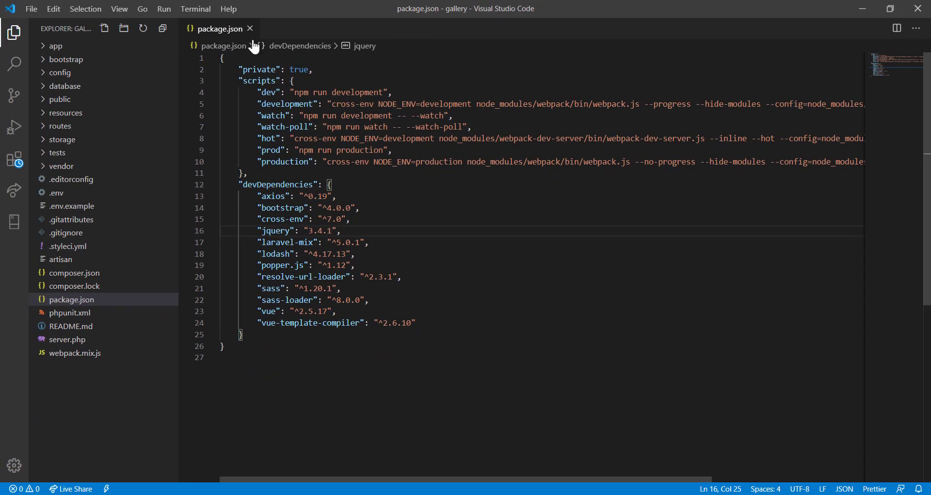
click(250, 28)
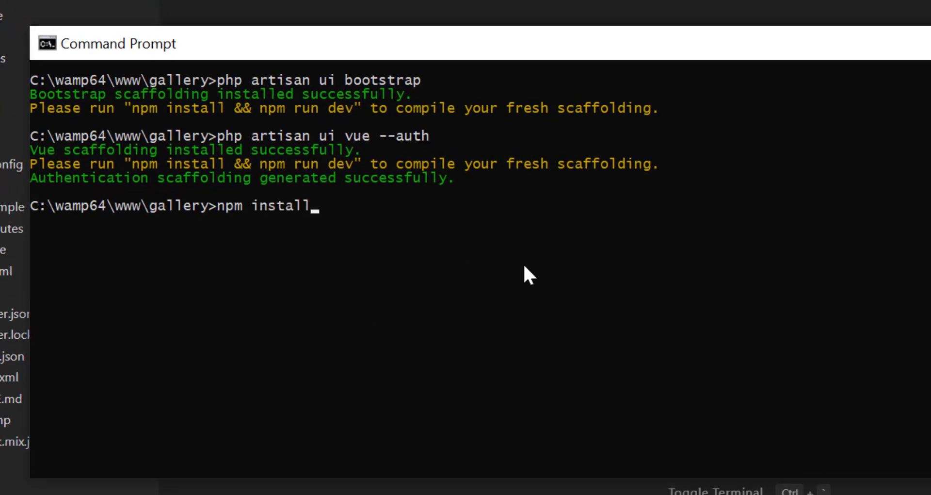
Run npm install for the gallery project
key(Return)
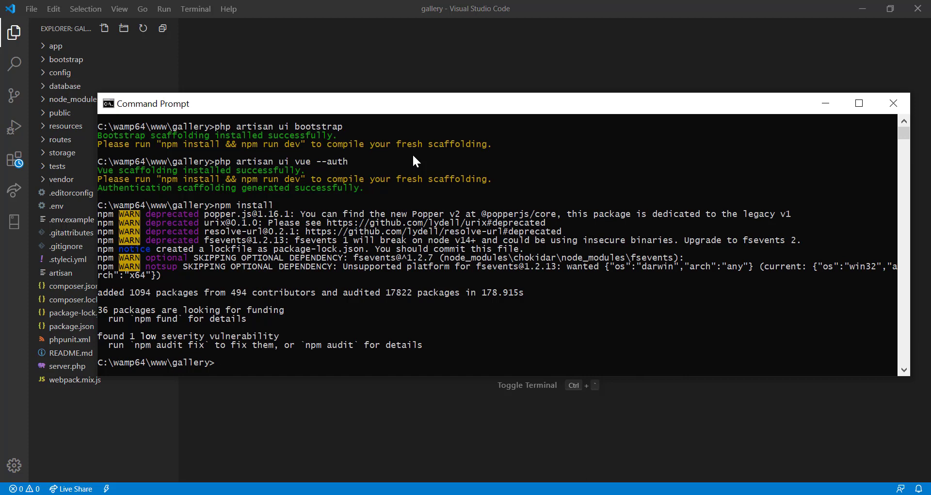
mouse_move(198, 465)
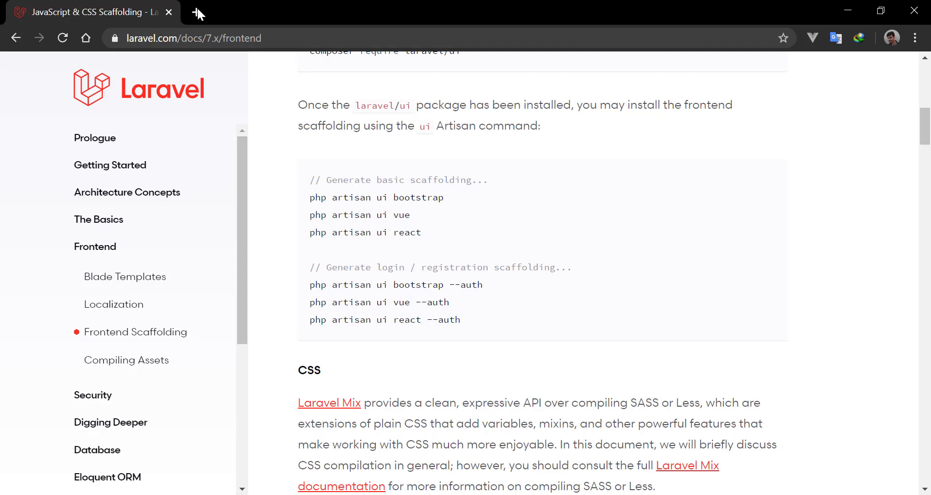
Open localhost/phpmyadmin in a new Chrome tab
click(198, 12)
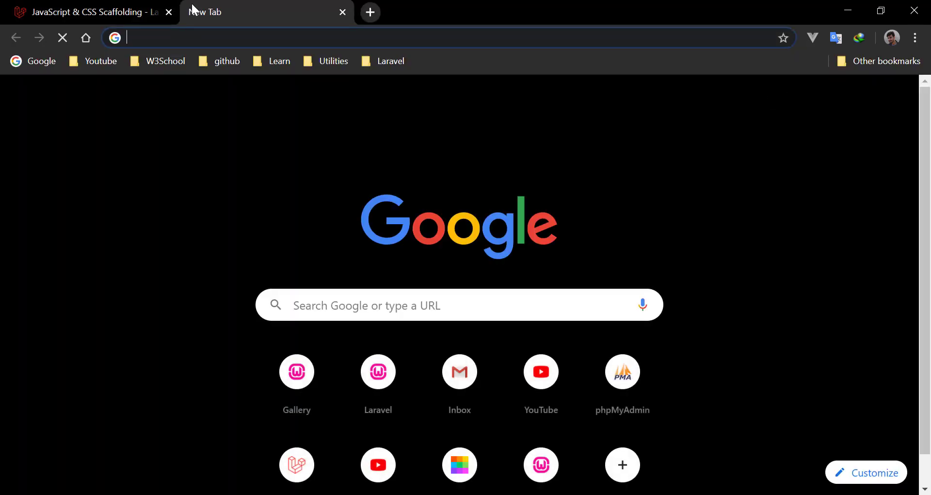
text(wamp)
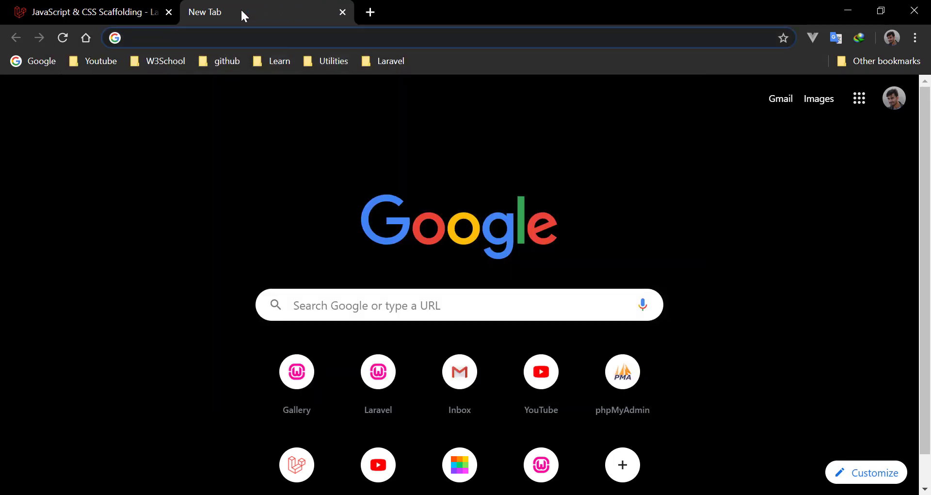
mouse_move(131, 131)
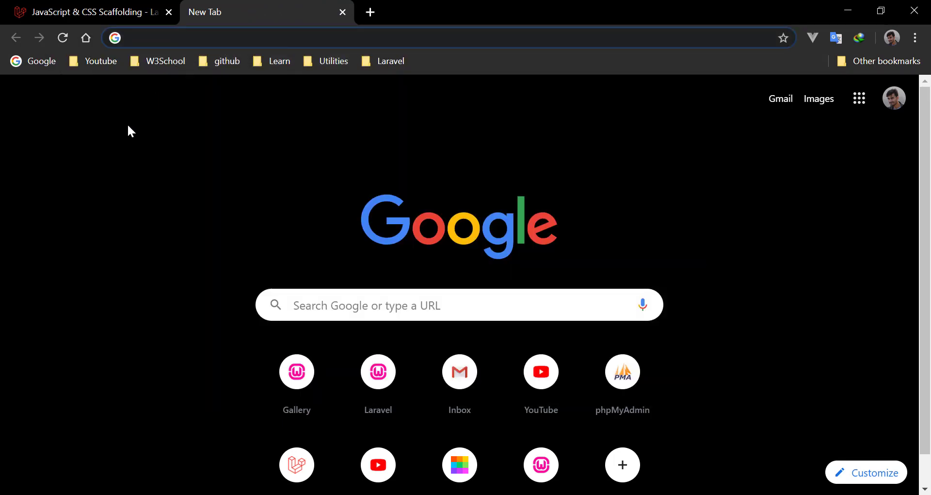
text(localhost/phpmyadmin/)
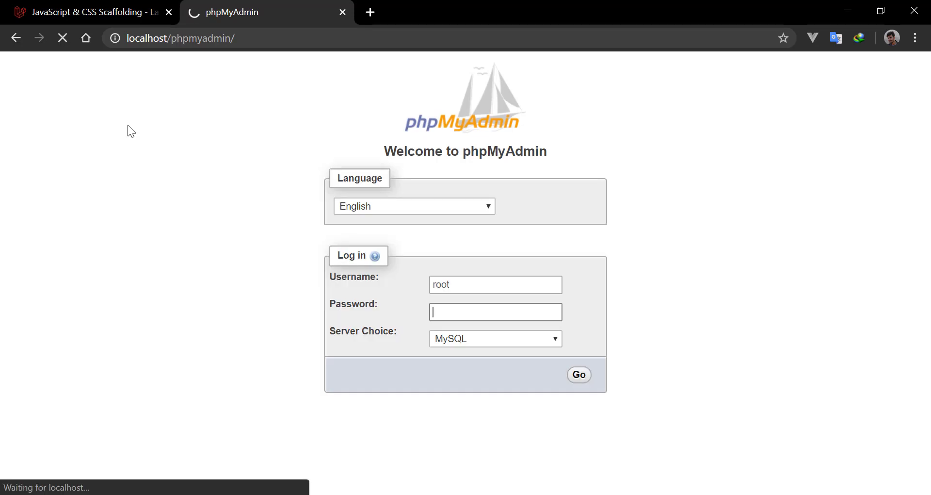
Log in to phpMyAdmin and go to the Databases list
click(577, 375)
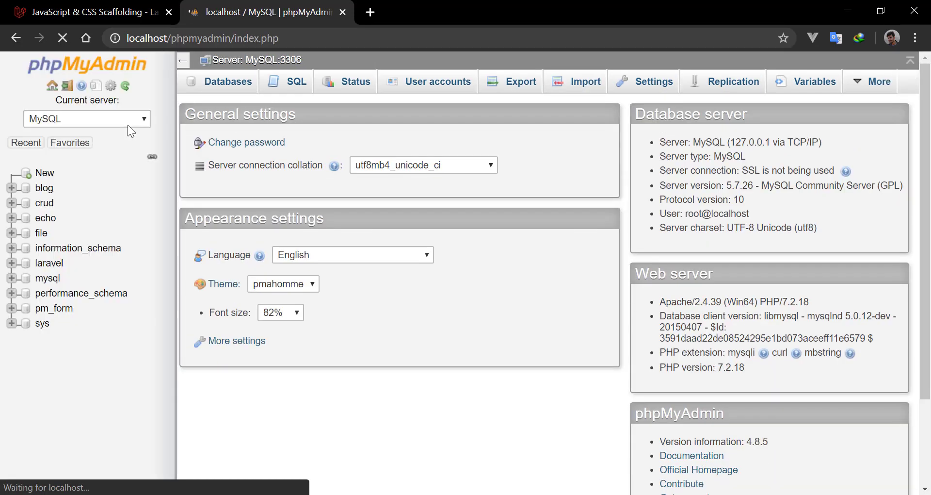
click(227, 82)
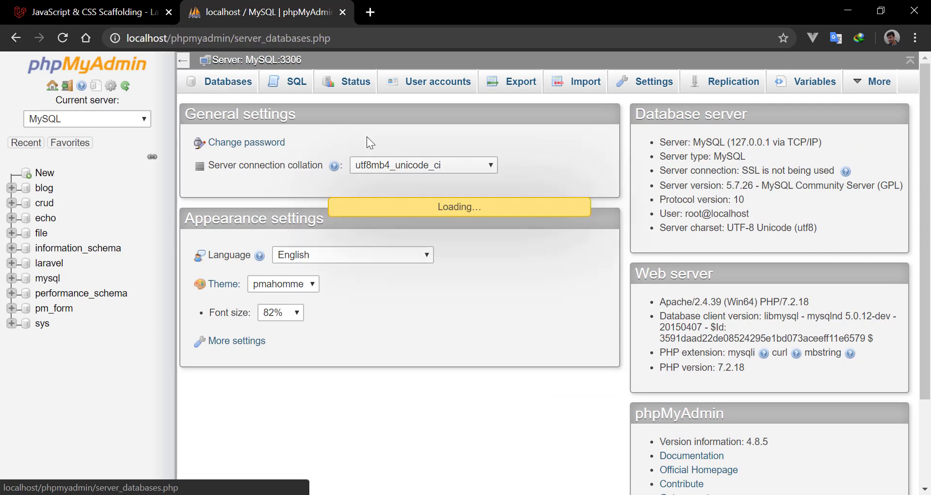
mouse_move(316, 146)
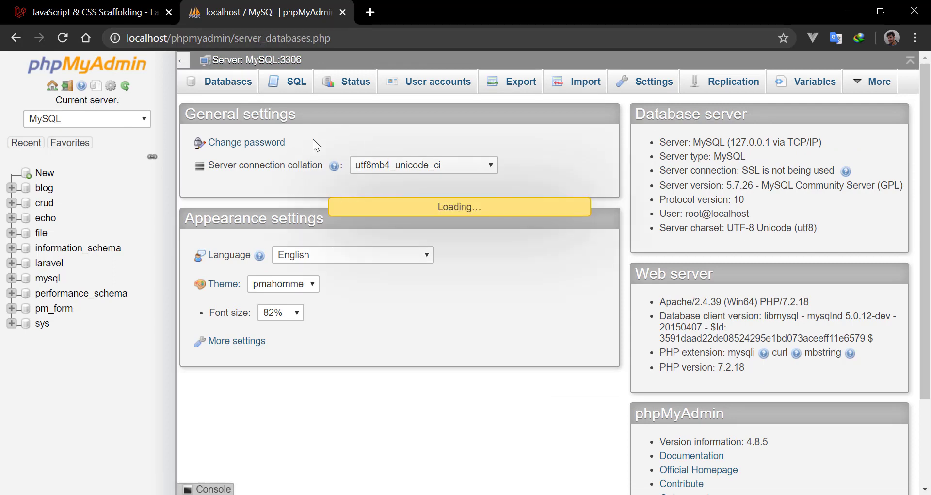
click(227, 82)
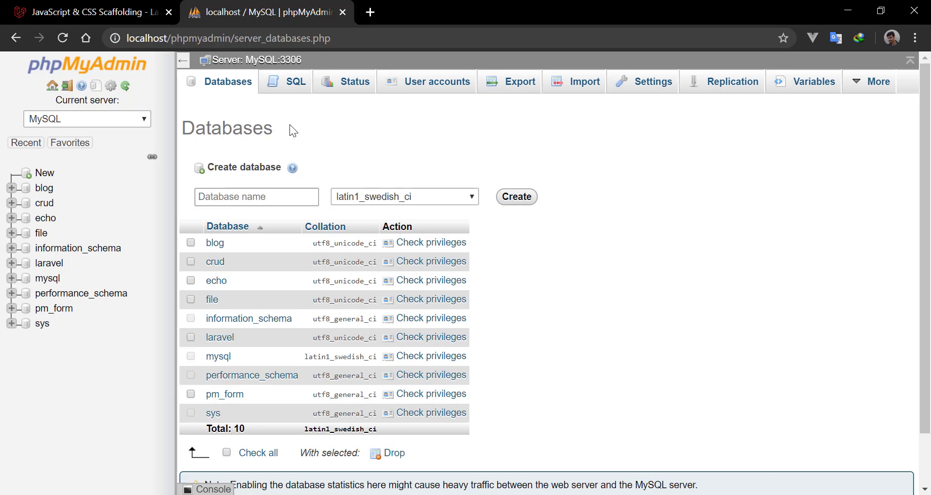
Create a database named gallery with utf8_unicode_ci collation
click(256, 197)
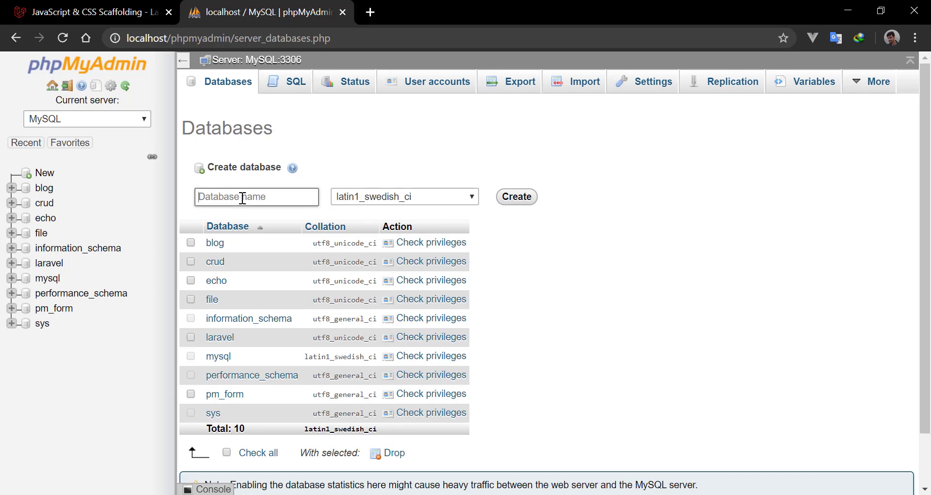
text(gallery)
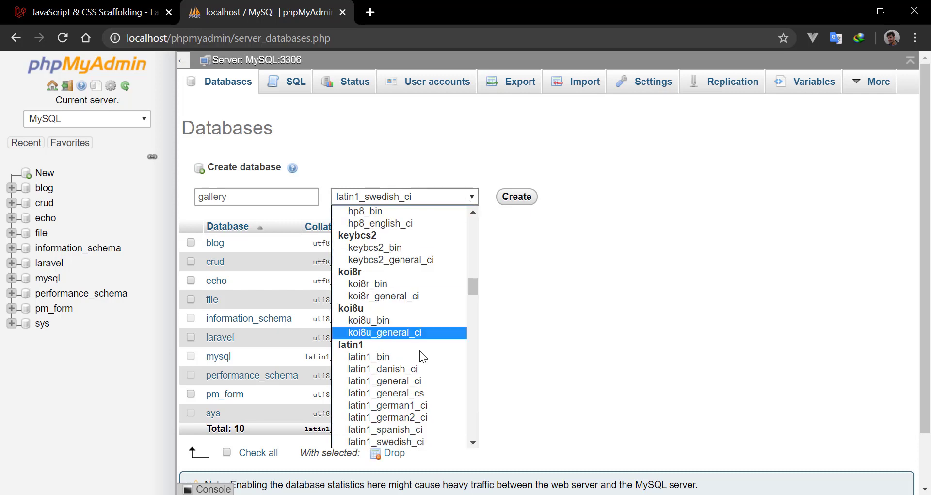
scroll(down, 3)
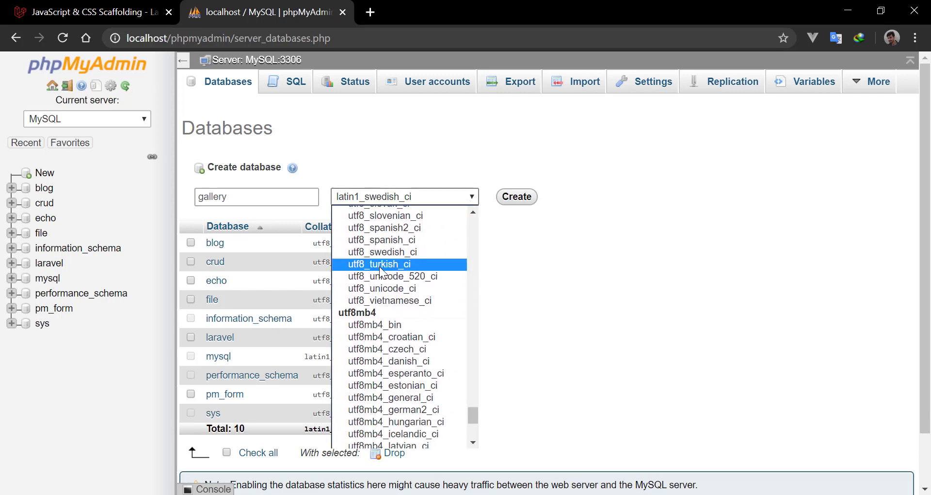
click(382, 288)
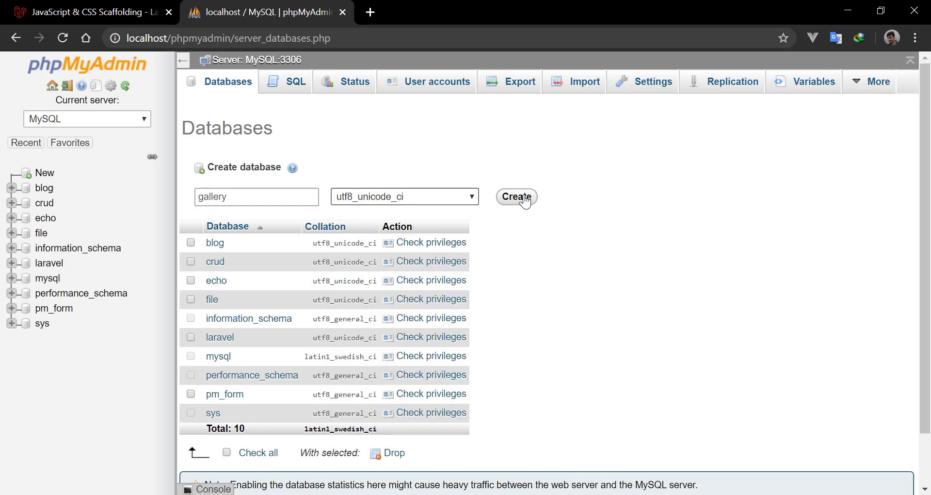
click(515, 196)
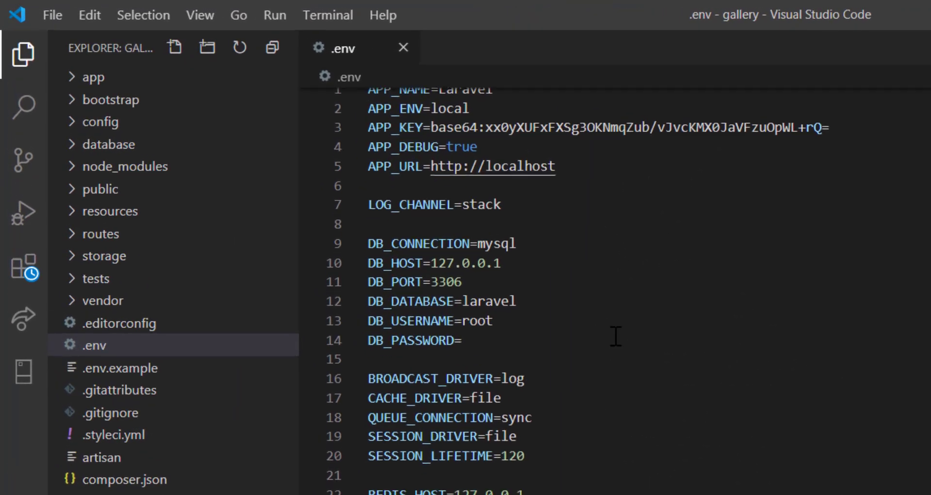
mouse_move(529, 305)
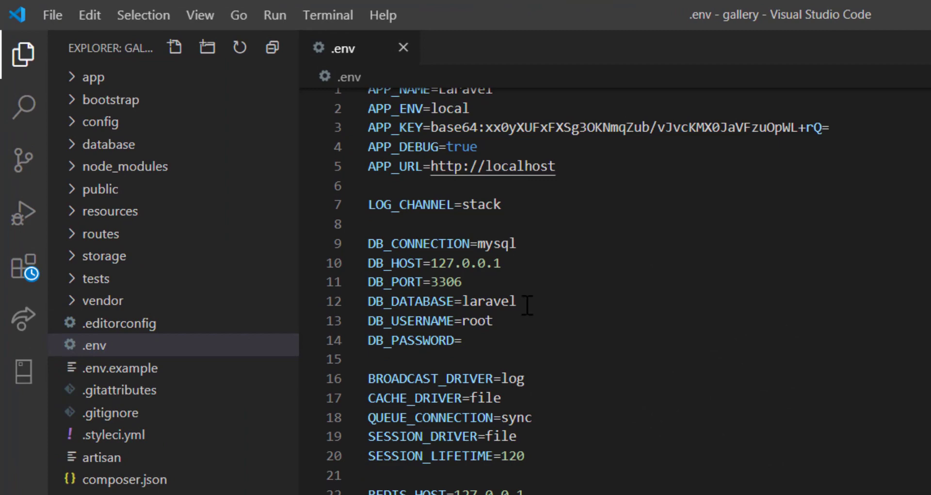
Set DB_DATABASE to gallery in .env, save and close the file
double_click(488, 301)
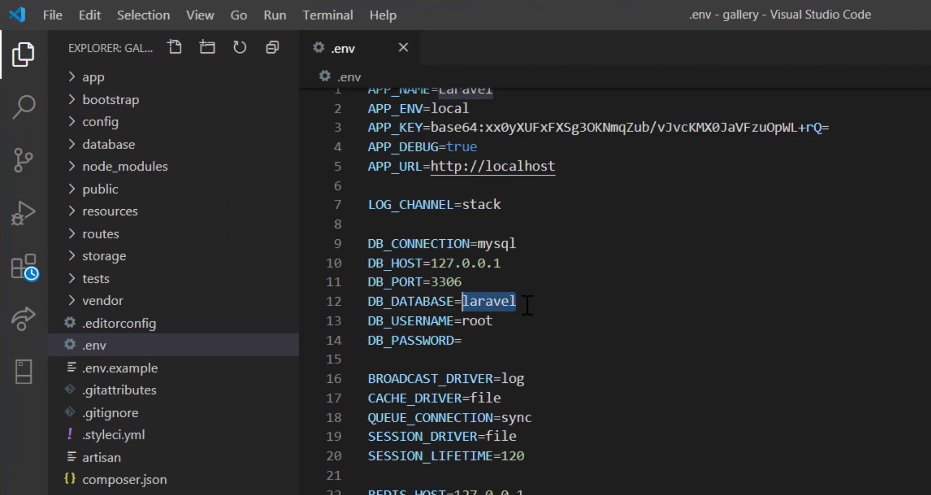
text(gallery)
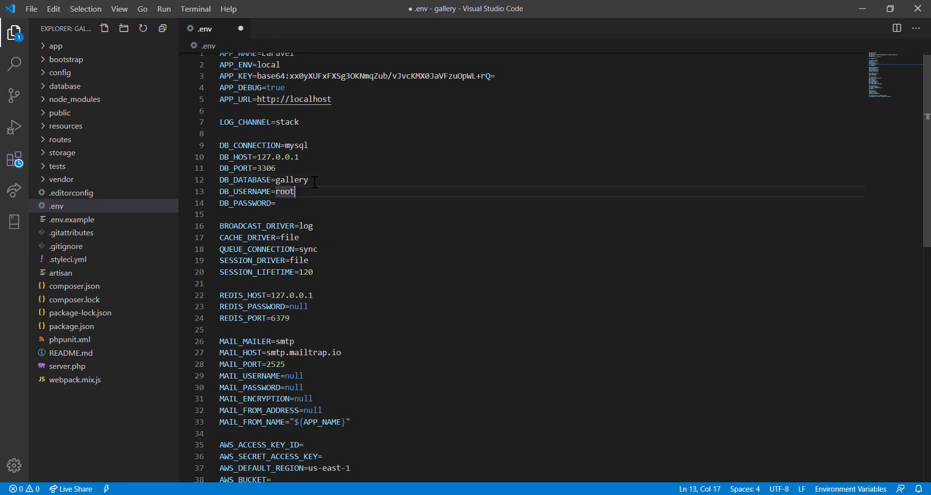
key(ctrl+s)
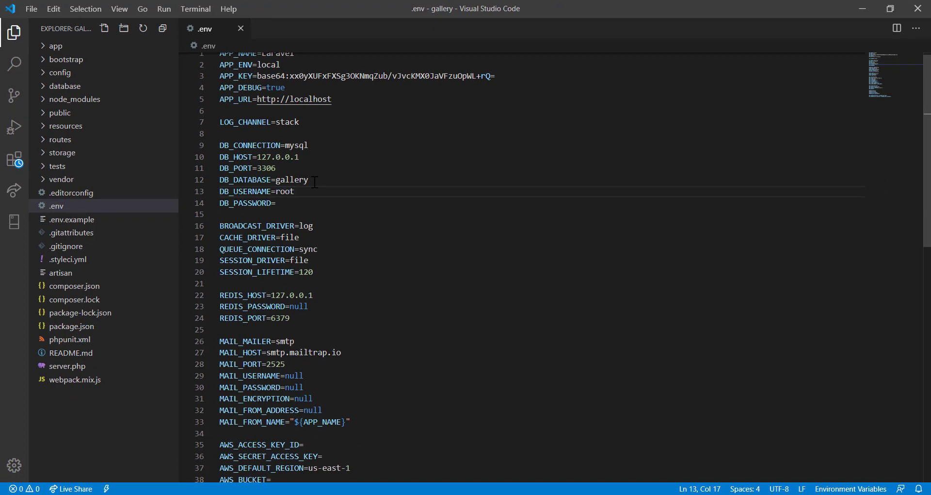
click(275, 203)
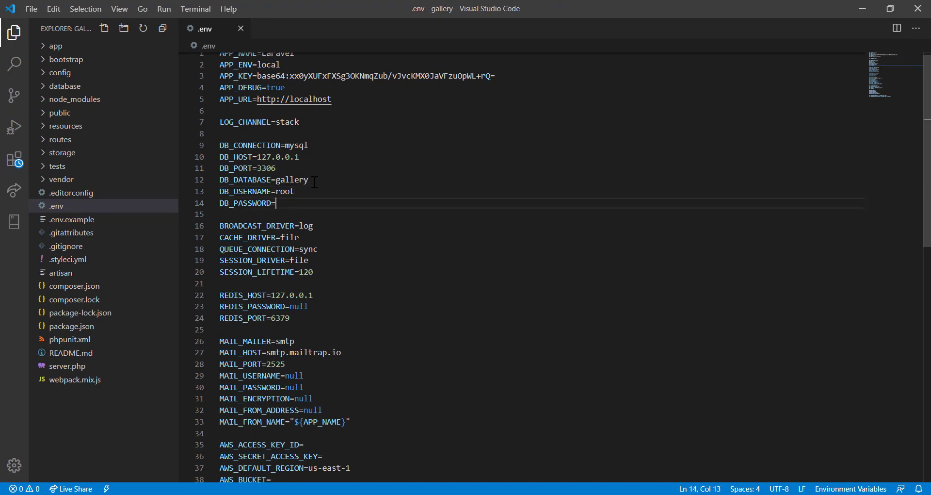
click(240, 29)
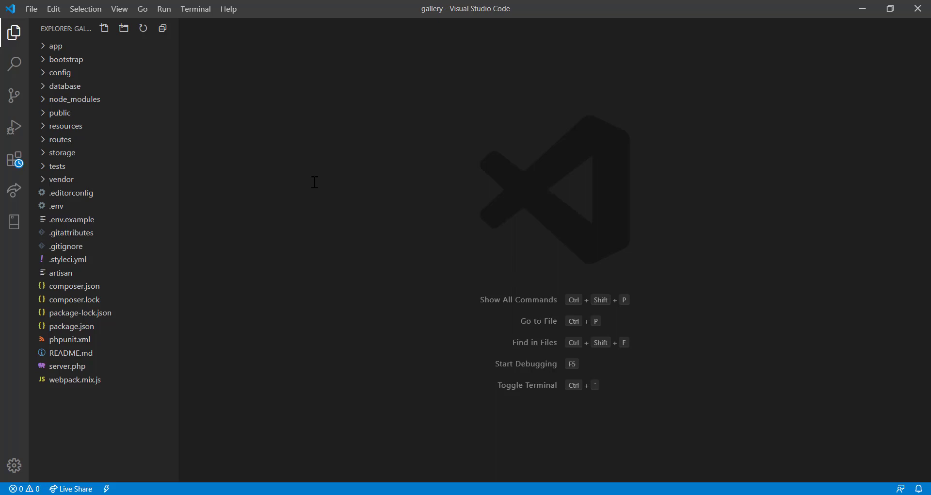
mouse_move(255, 233)
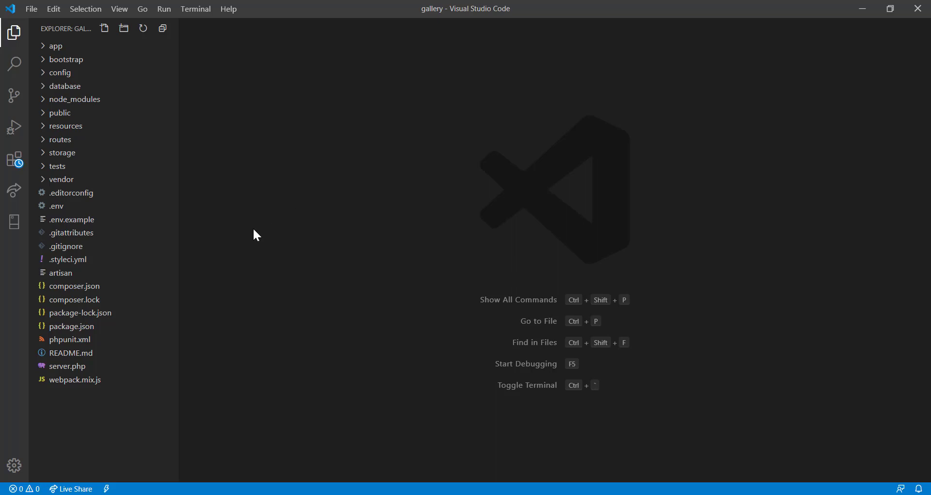
mouse_move(266, 353)
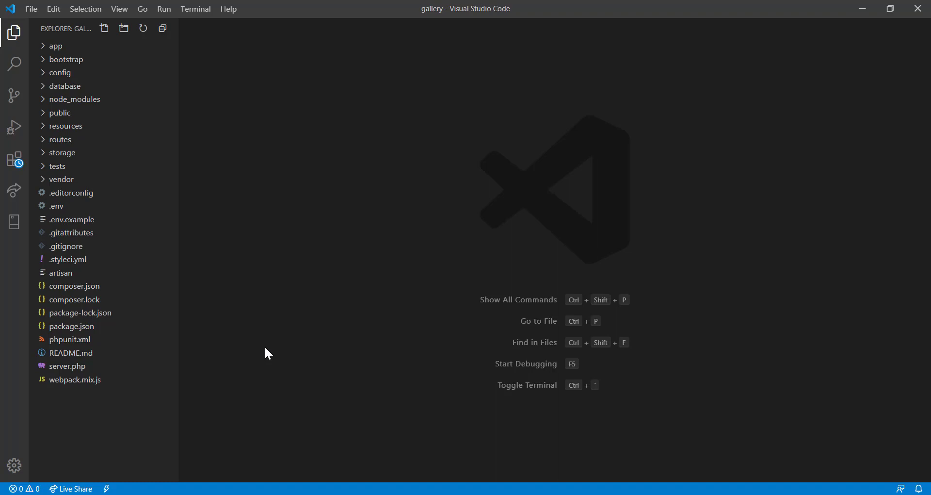
mouse_move(424, 187)
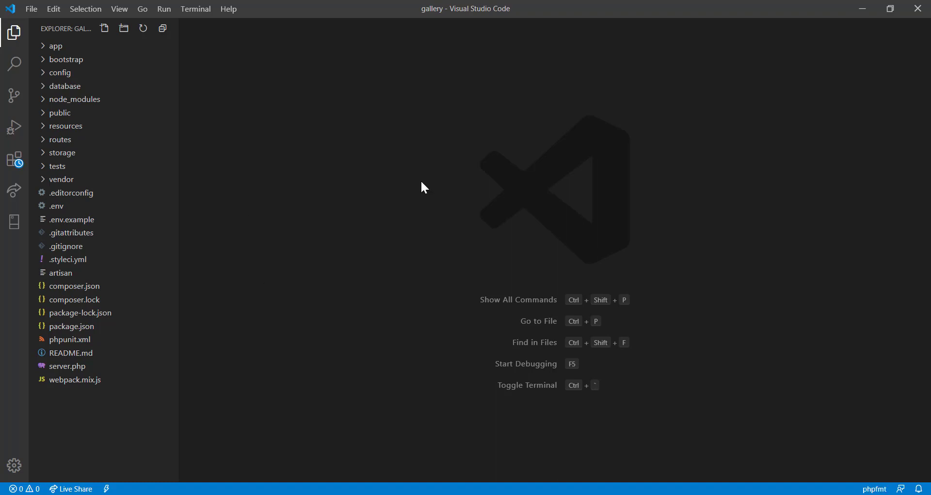
mouse_move(285, 473)
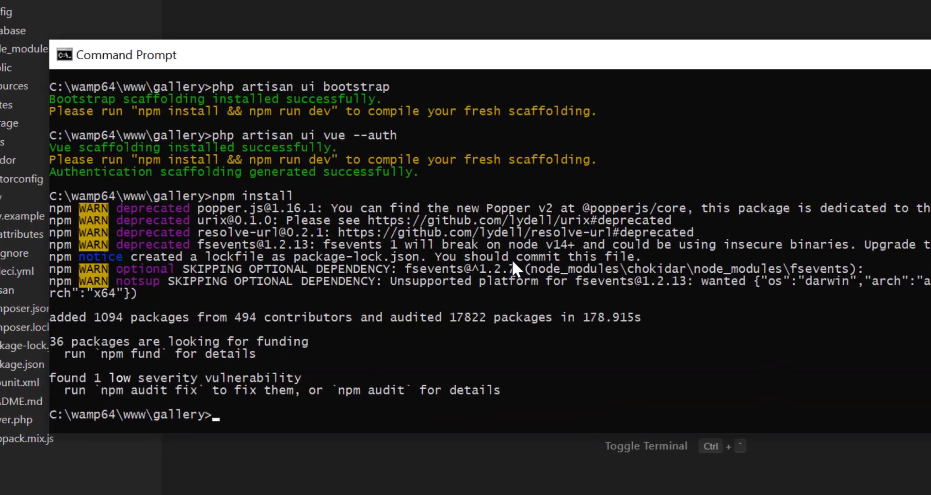
Run php artisan migrate to create the users, password resets and failed jobs tables, then minimize the prompt
text(php)
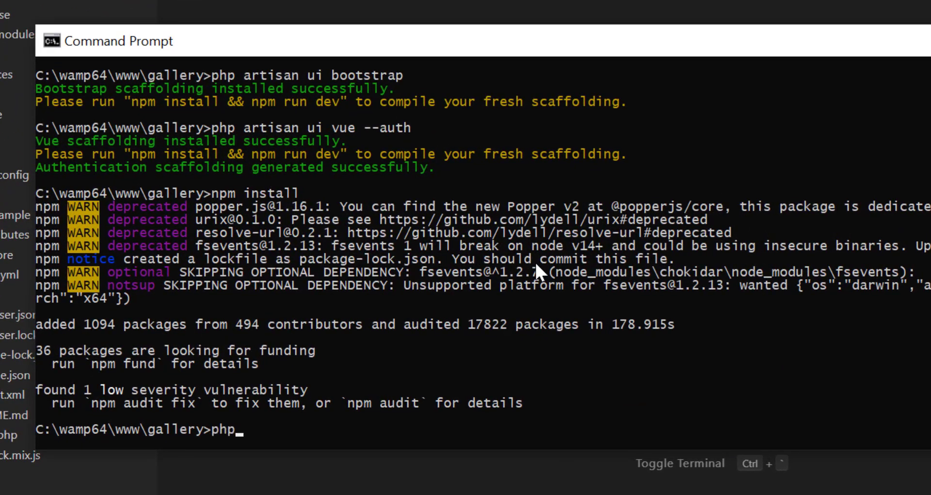
text(artisan migrate)
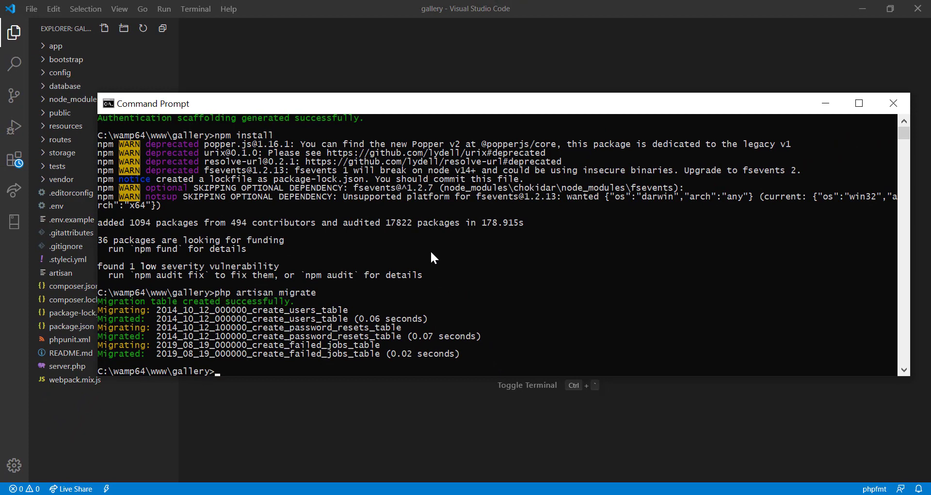
mouse_move(841, 118)
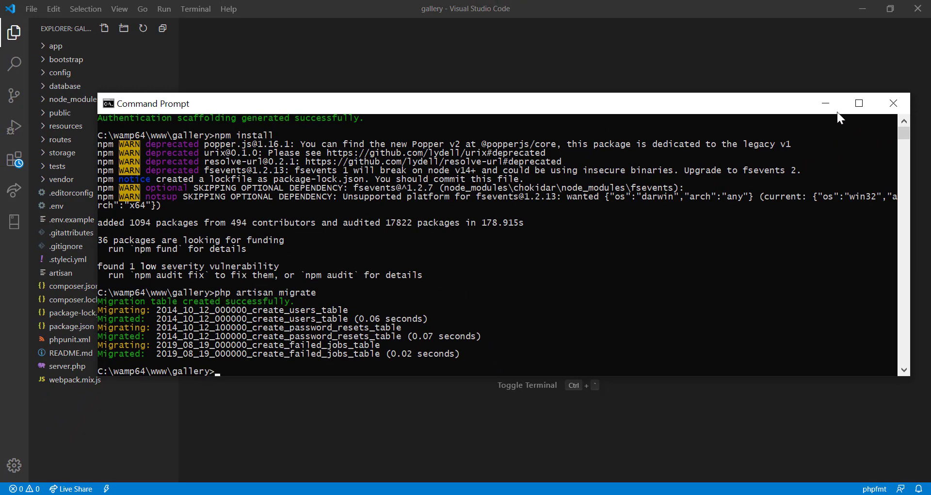
click(893, 103)
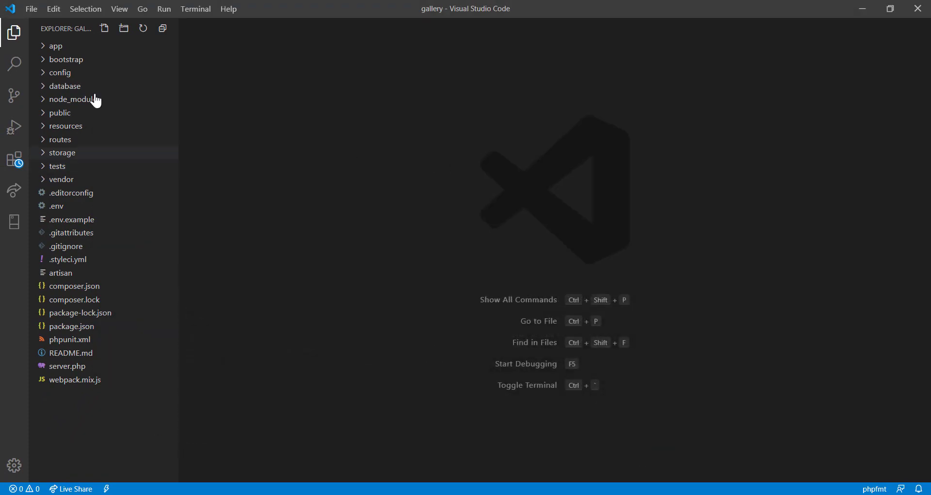
mouse_move(108, 123)
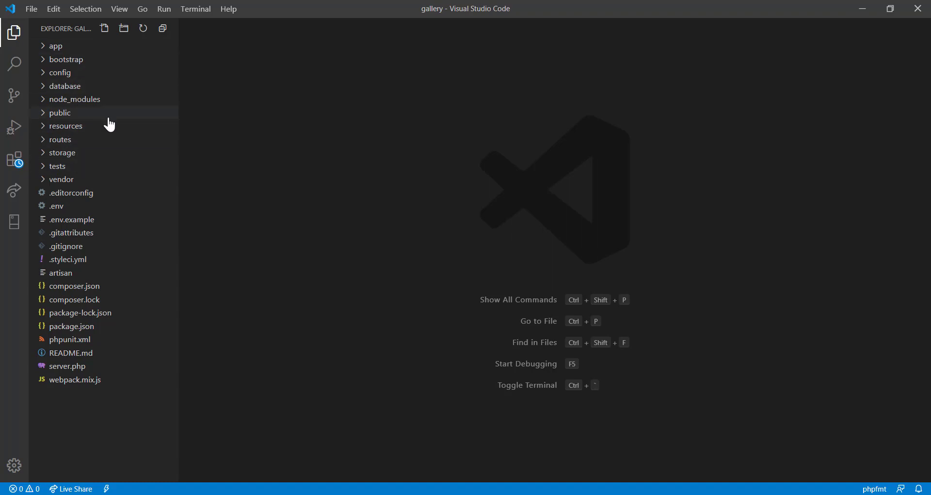
mouse_move(57, 118)
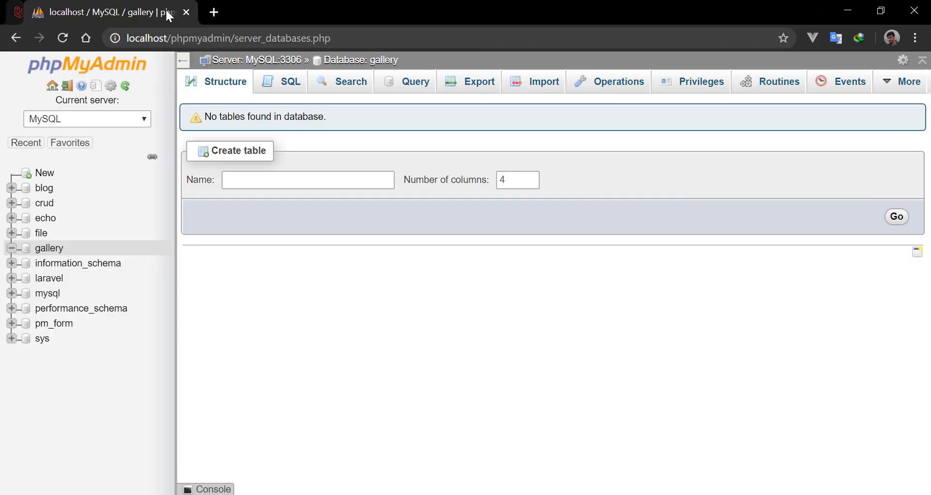
Copy the public folder's .htaccess file from the Explorer for pasting into the project root
click(213, 12)
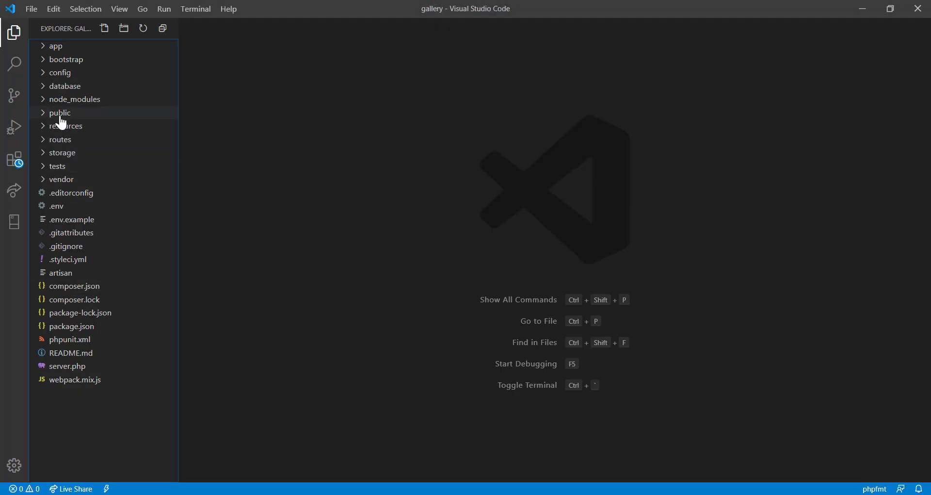
click(59, 113)
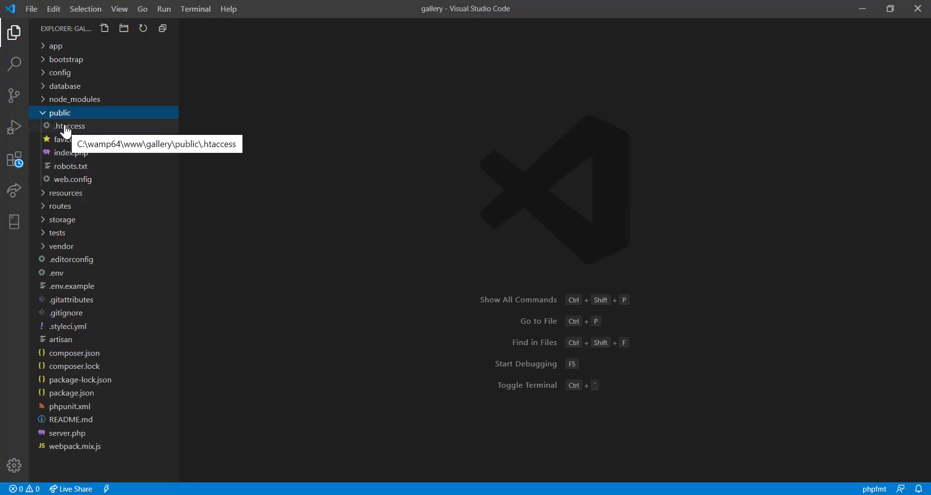
right_click(70, 126)
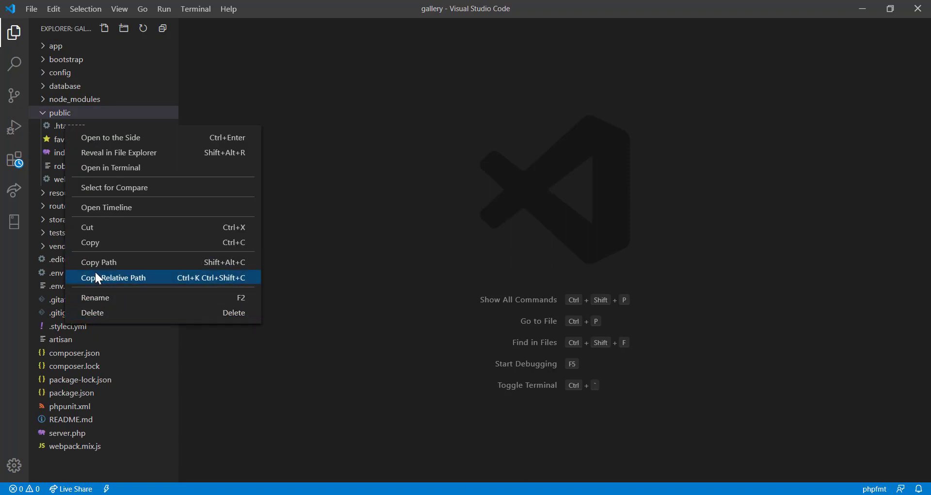
click(112, 277)
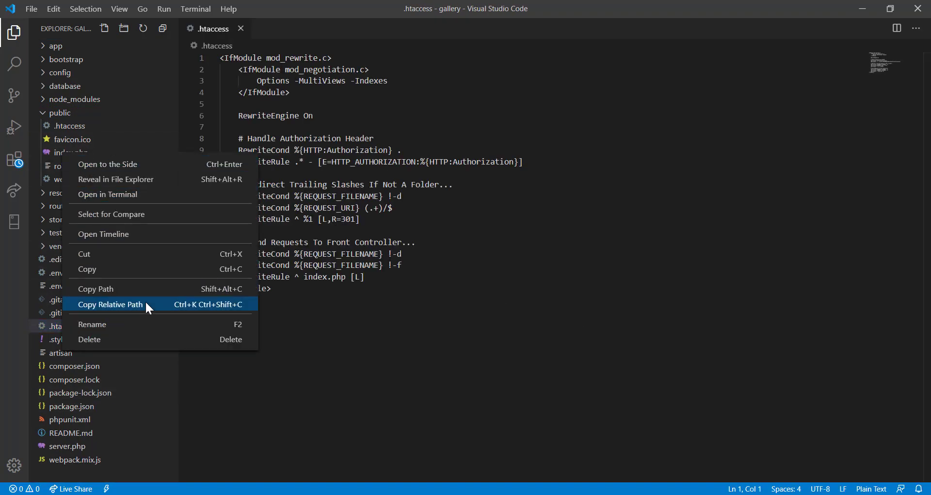
mouse_move(113, 273)
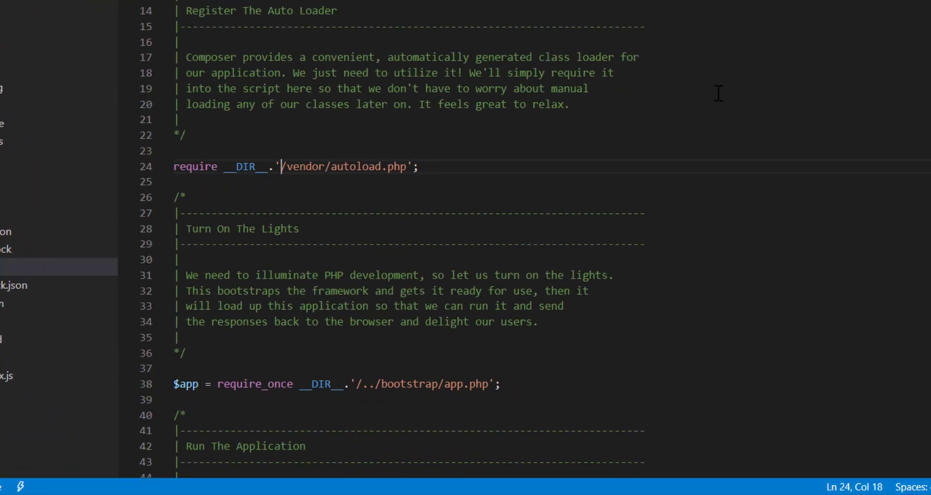
Finish the root index.php path edits, close its tab and return to the browser
scroll(down, 3)
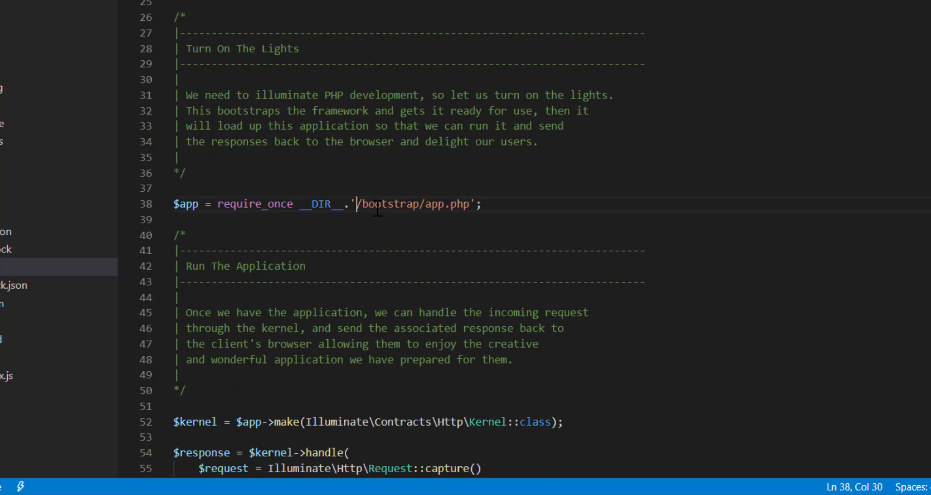
click(64, 259)
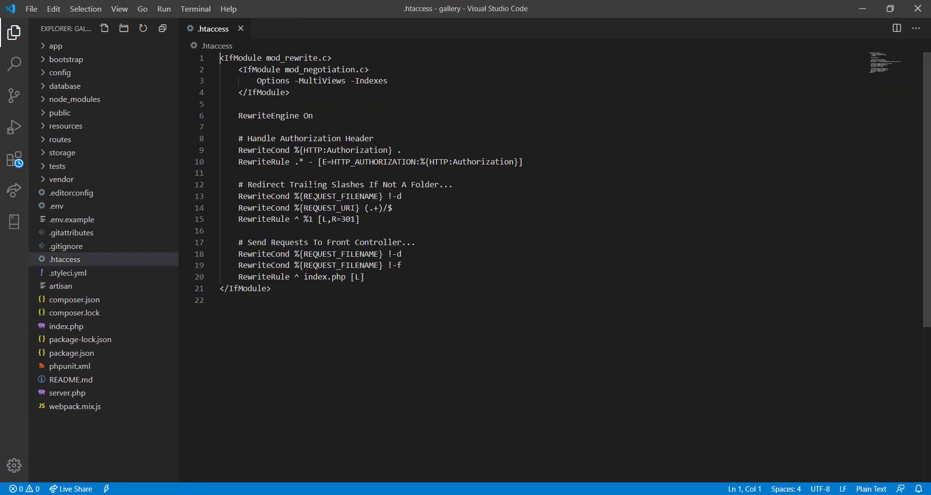
click(241, 28)
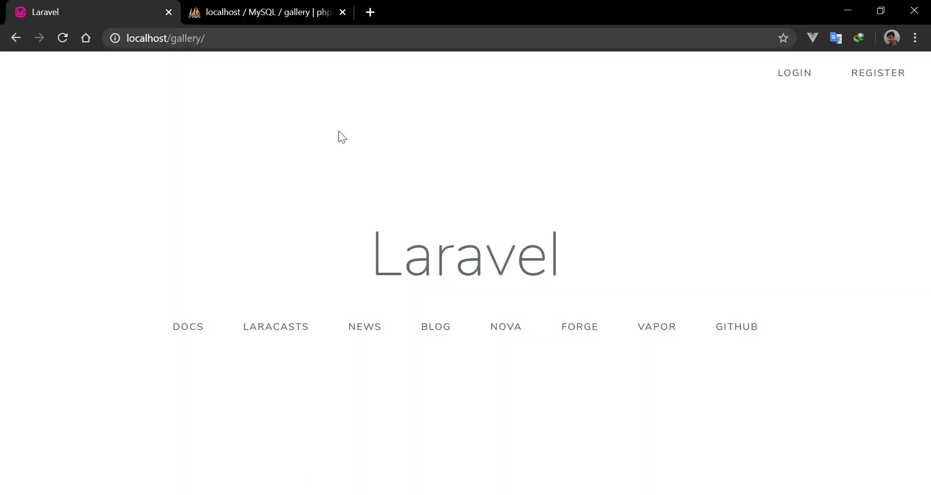
mouse_move(524, 203)
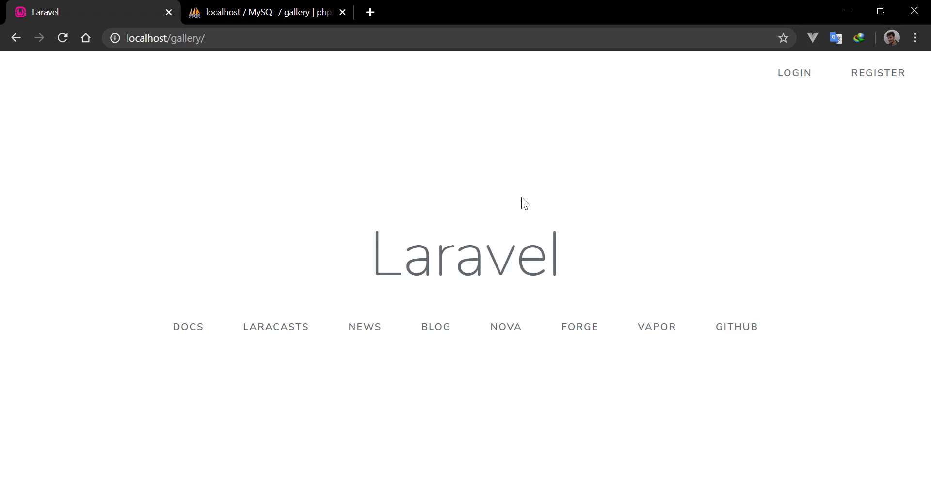
mouse_move(787, 81)
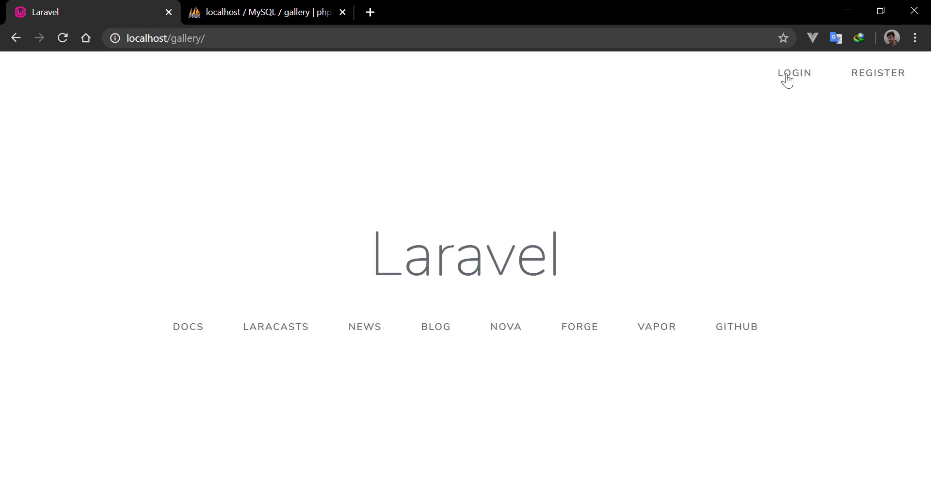
Go to the gallery site's login page from the LOGIN link on the welcome page
click(794, 73)
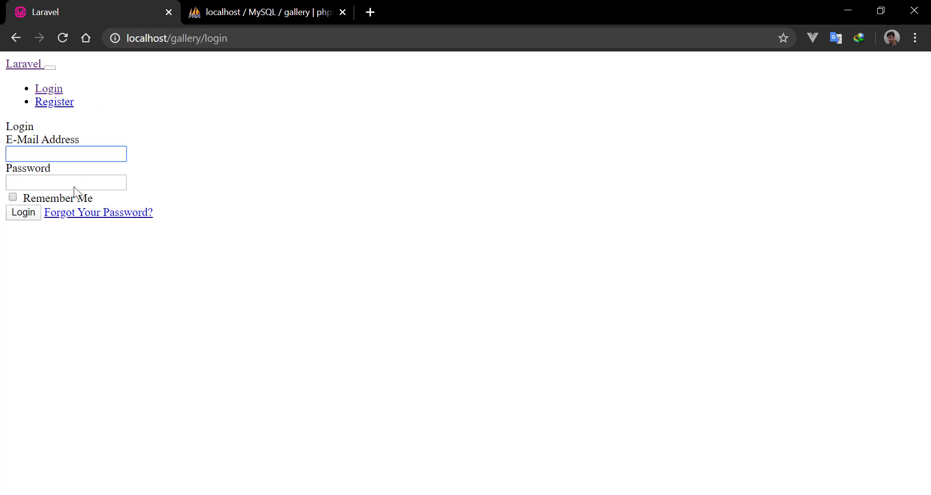
mouse_move(214, 355)
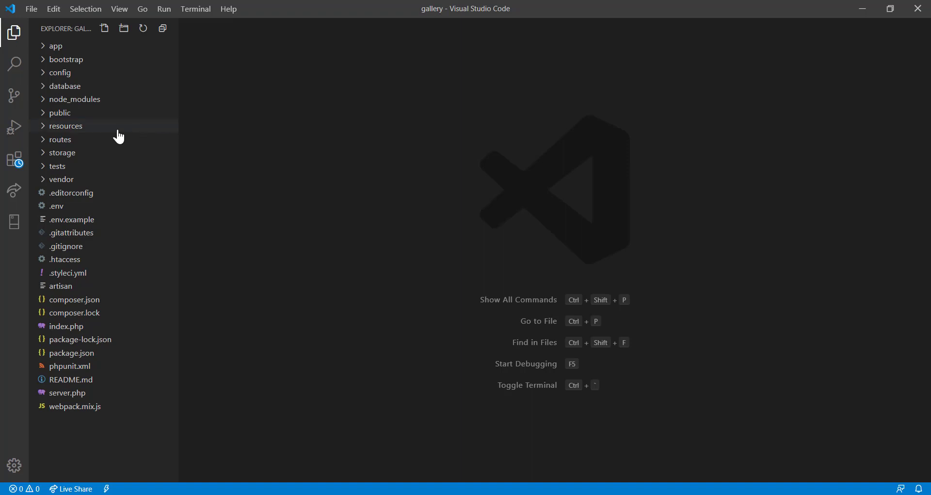
Locate and load the app.blade.php layout under resources/views/layouts
click(64, 125)
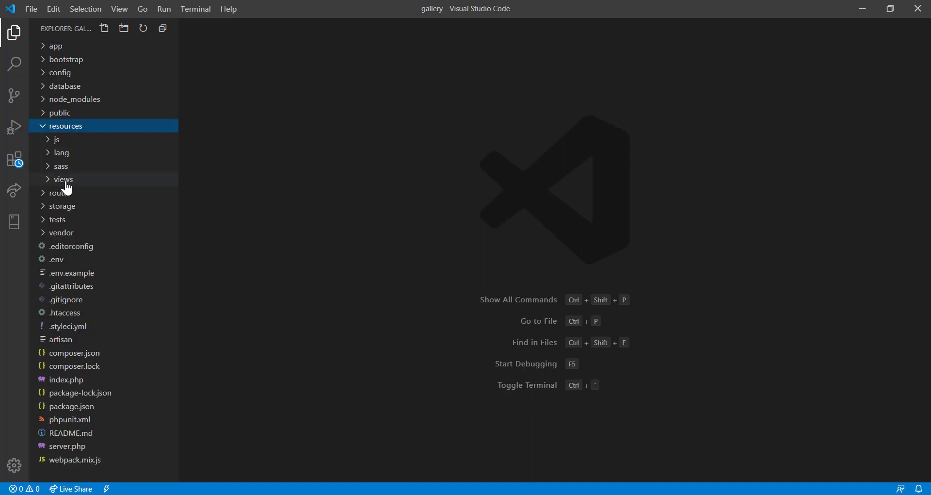
click(63, 179)
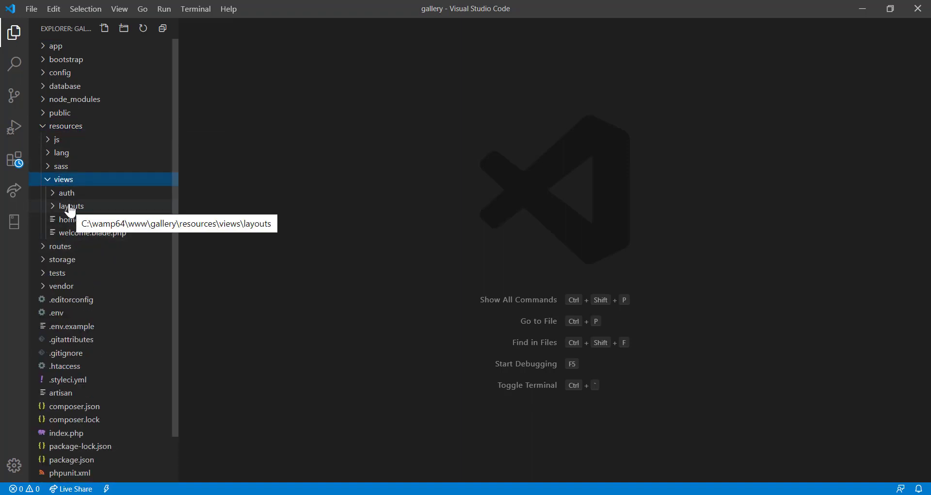
click(69, 206)
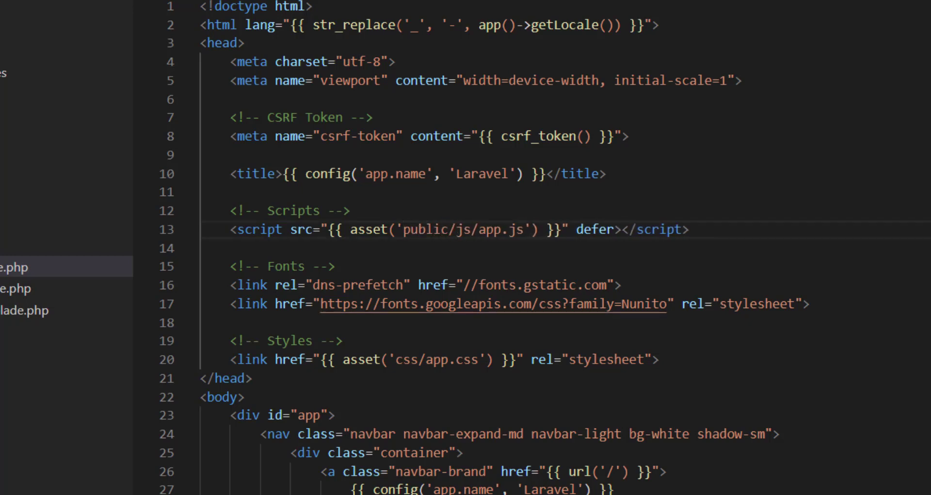
double_click(427, 229)
text(public/)
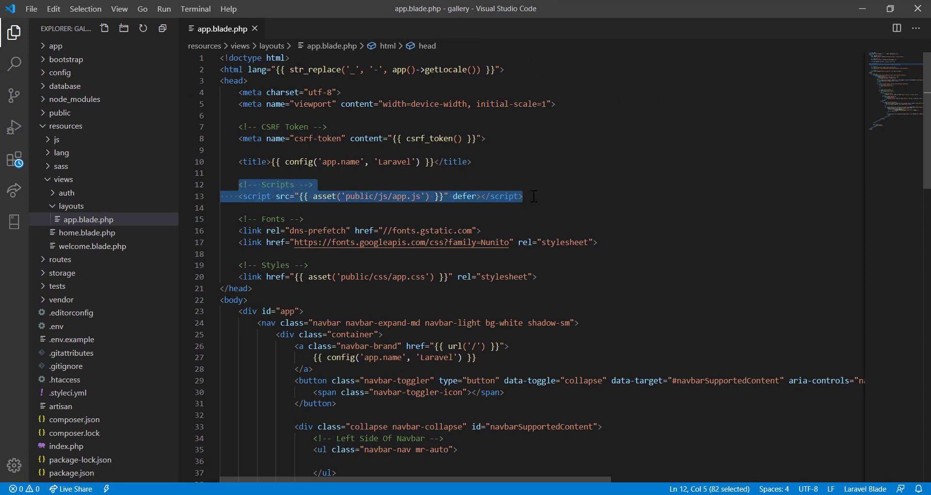
Move the <!-- Scripts --> block out of the head to near the end of the body
key(Delete)
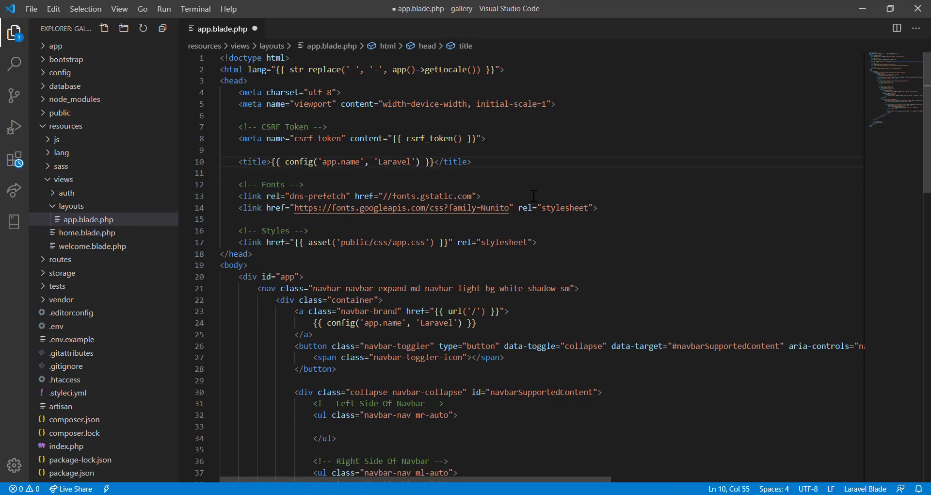
scroll(down, 3)
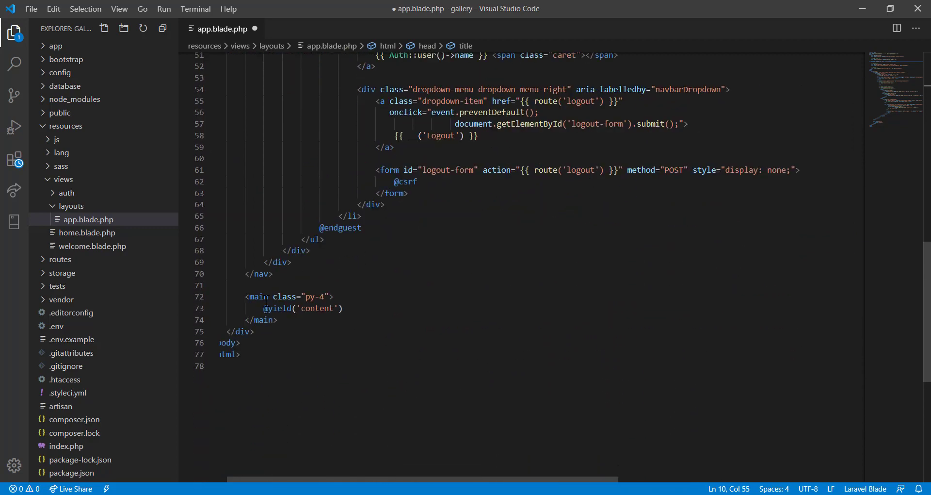
click(255, 332)
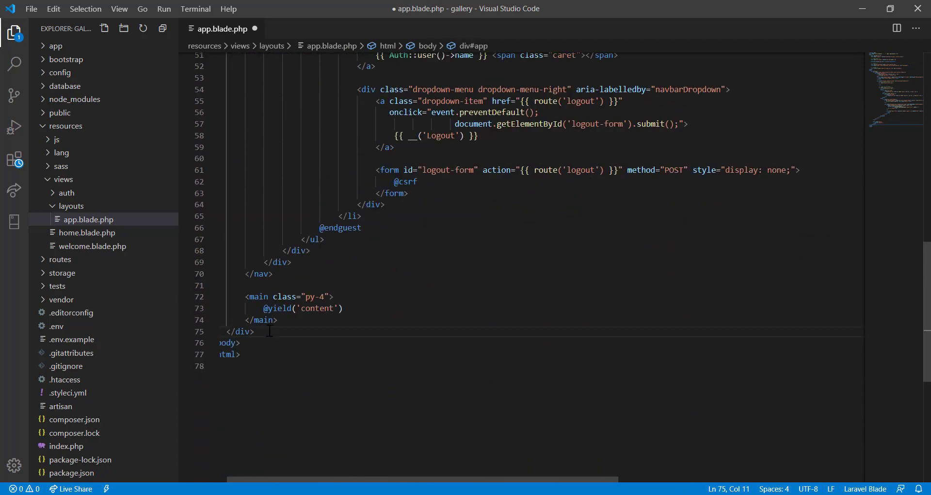
text(<!-- Scripts -->)
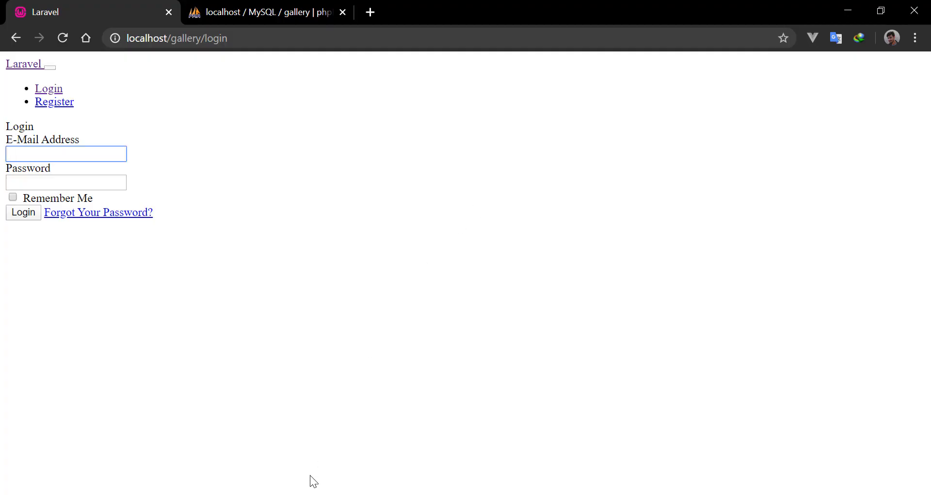
mouse_move(362, 343)
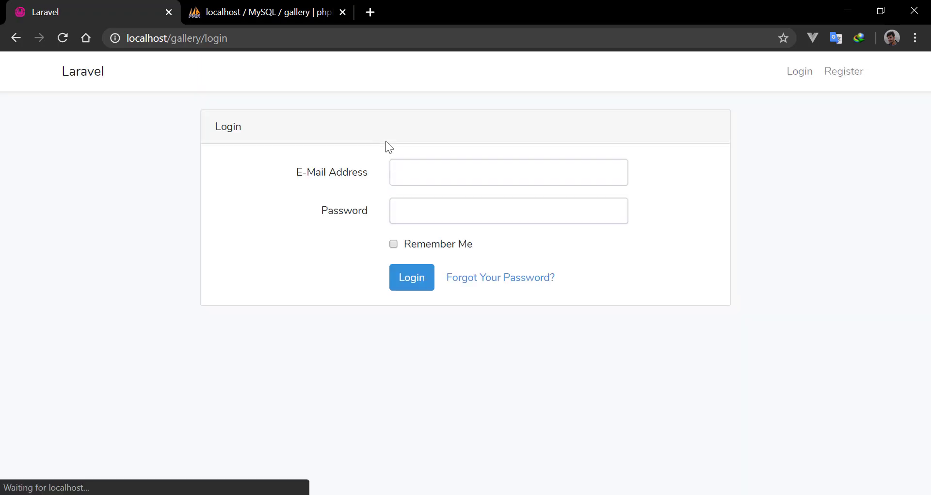
mouse_move(435, 190)
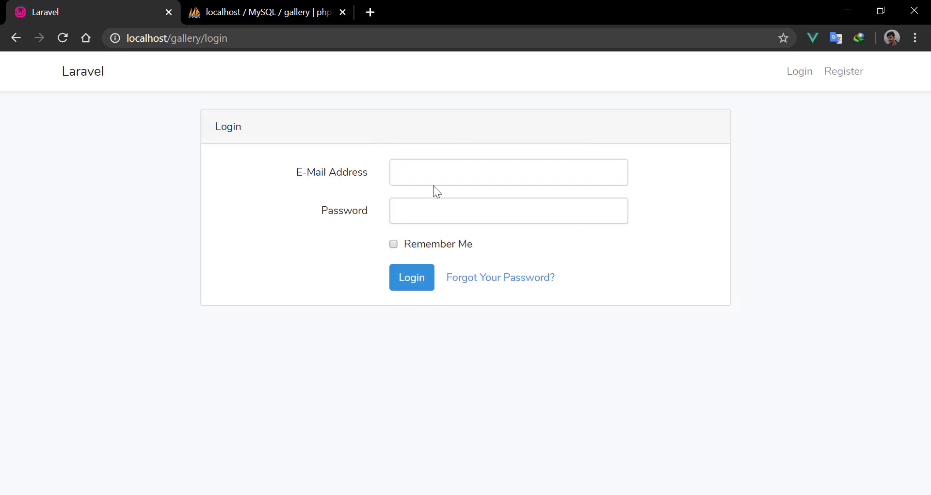
mouse_move(843, 71)
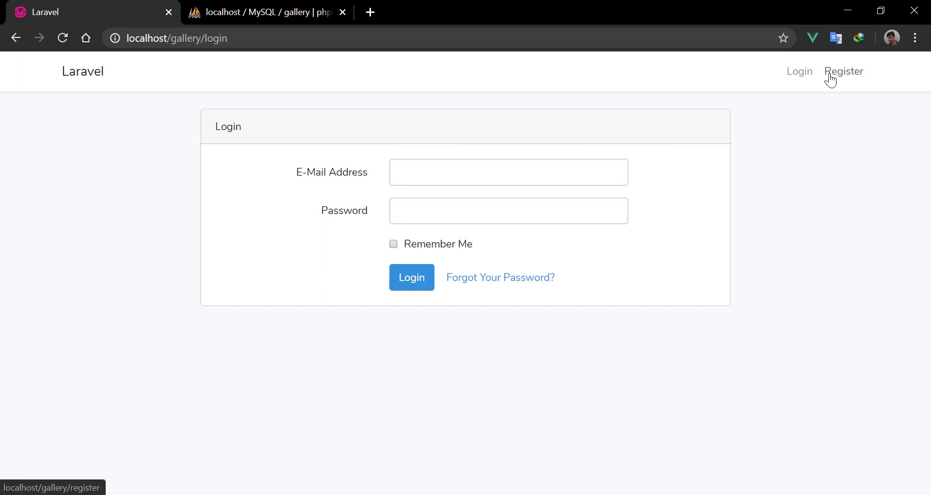
Go from the styled login page to the Register page
click(843, 70)
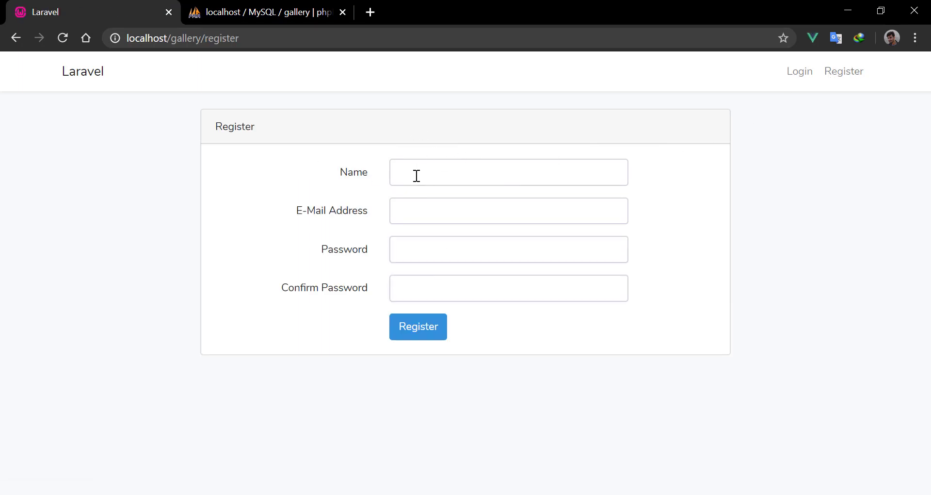
Register a new user with the suggested name, e-mail 'masoud' and a password, landing on the dashboard
click(507, 171)
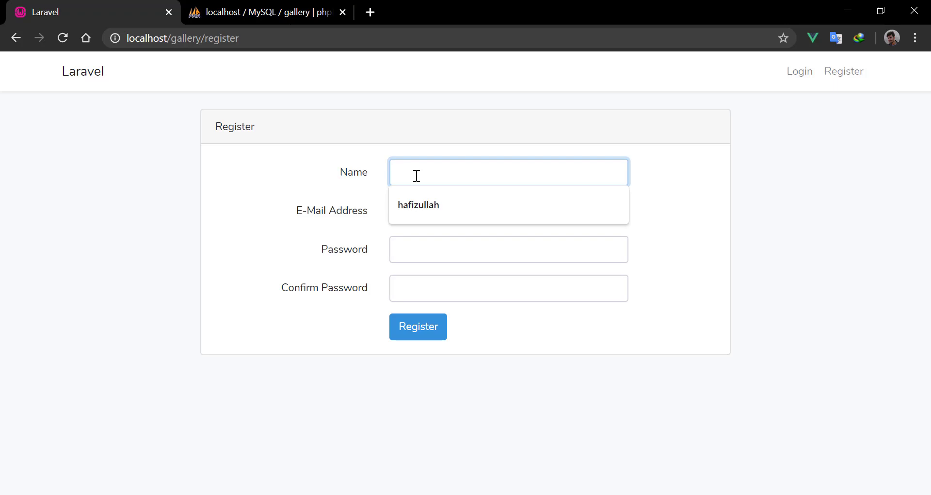
click(419, 204)
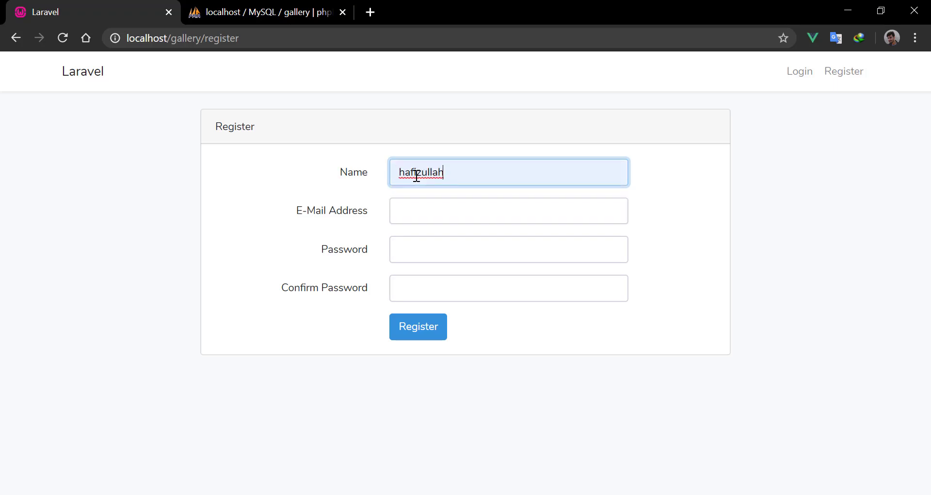
click(508, 210)
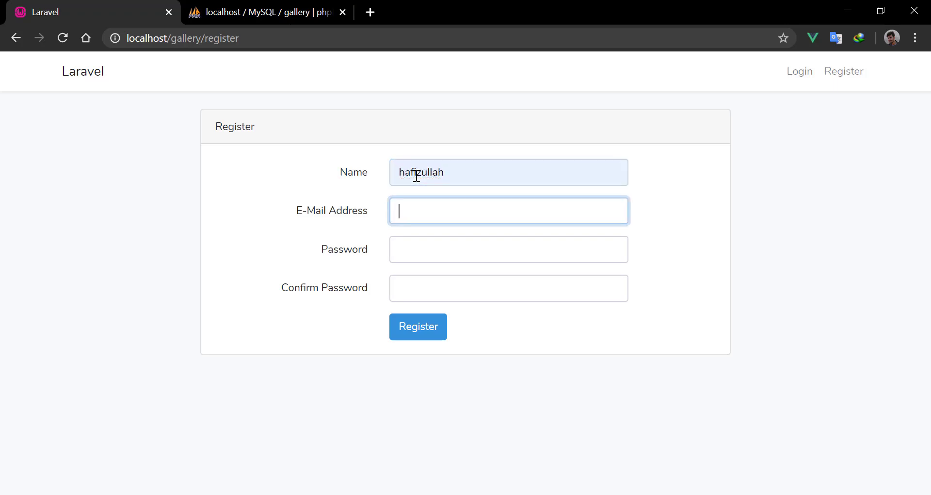
text(masoud)
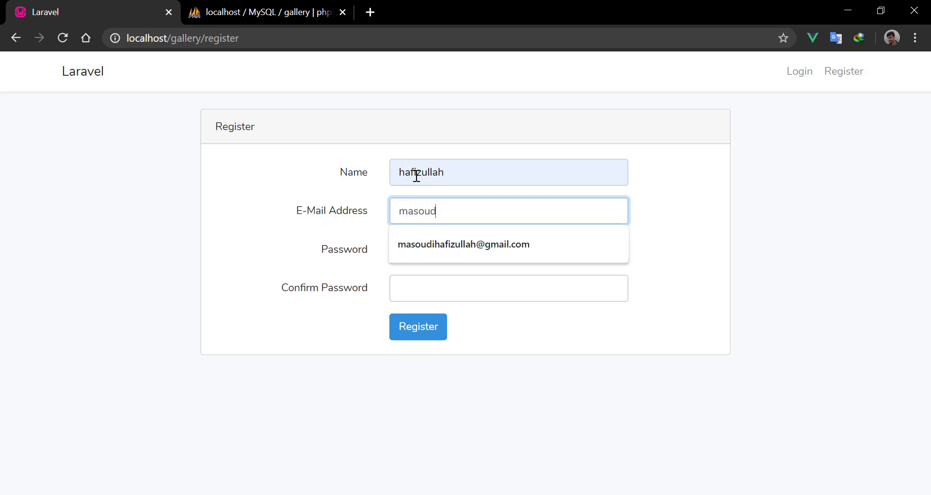
click(463, 245)
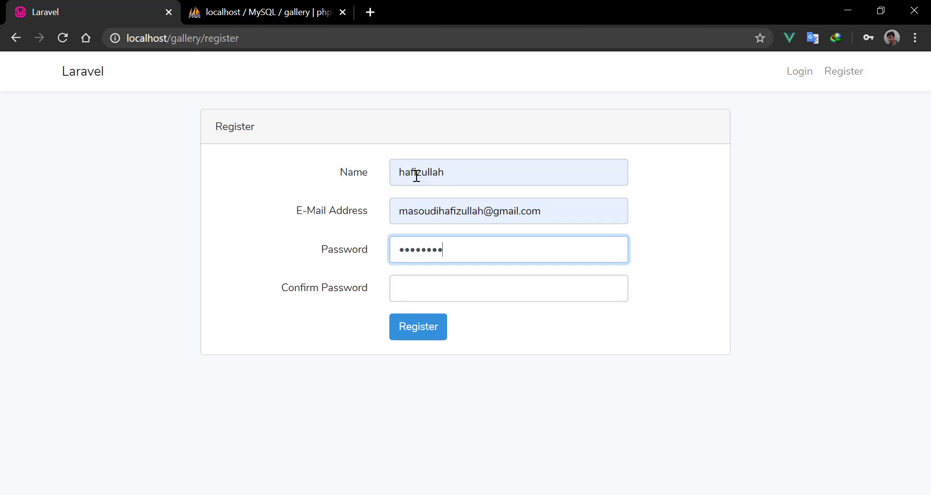
text(•••••)
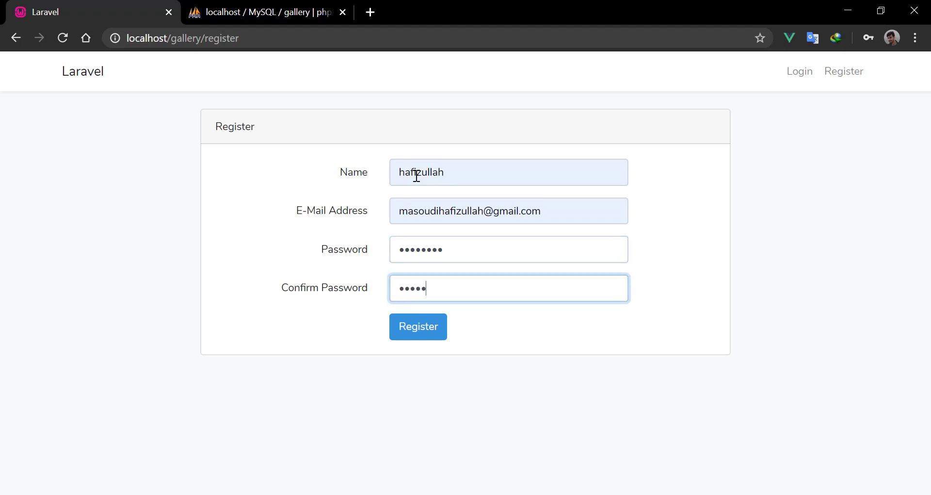
click(417, 326)
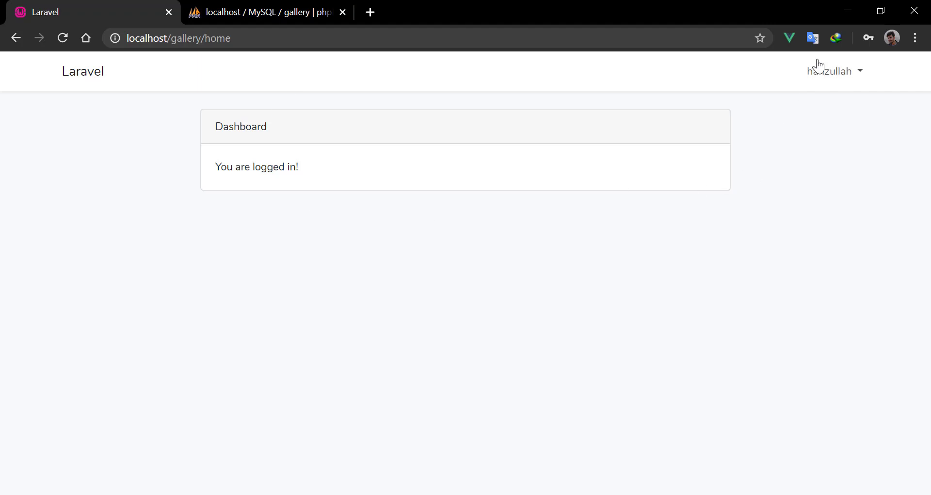
In phpMyAdmin, browse the gallery database's users table showing the newly registered row
click(268, 11)
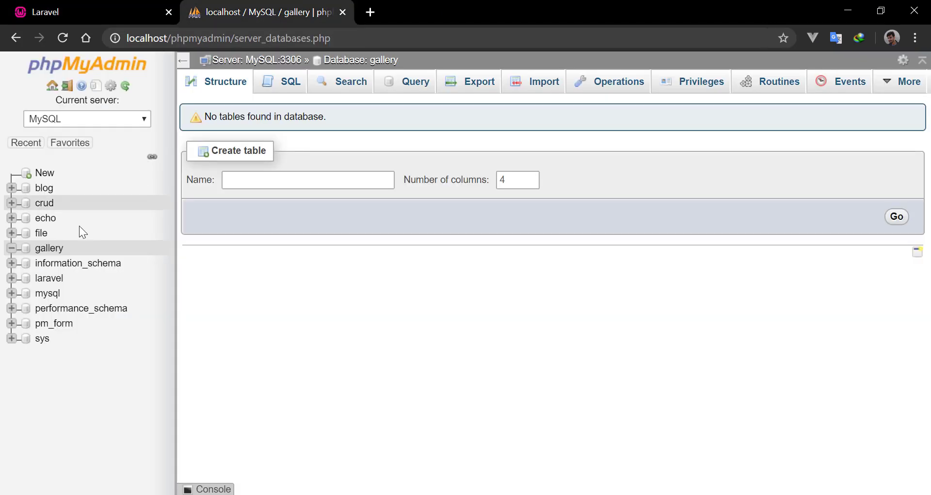
click(48, 248)
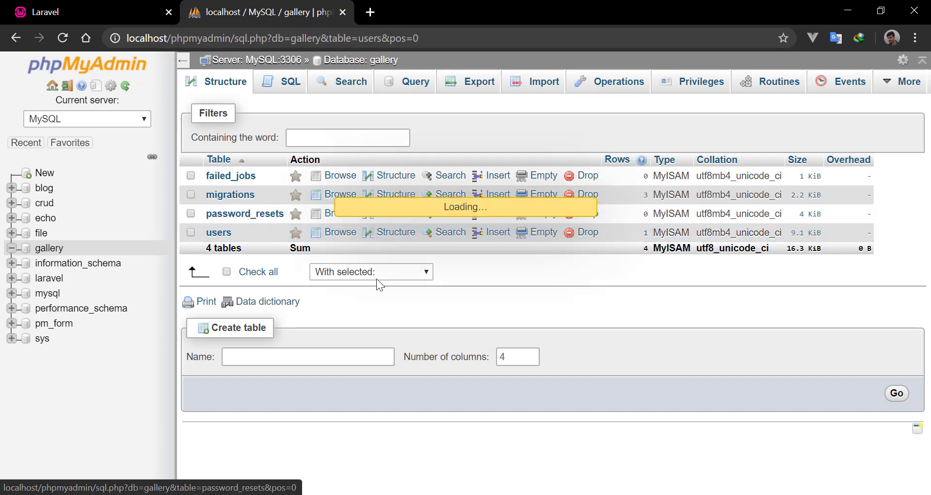
click(340, 232)
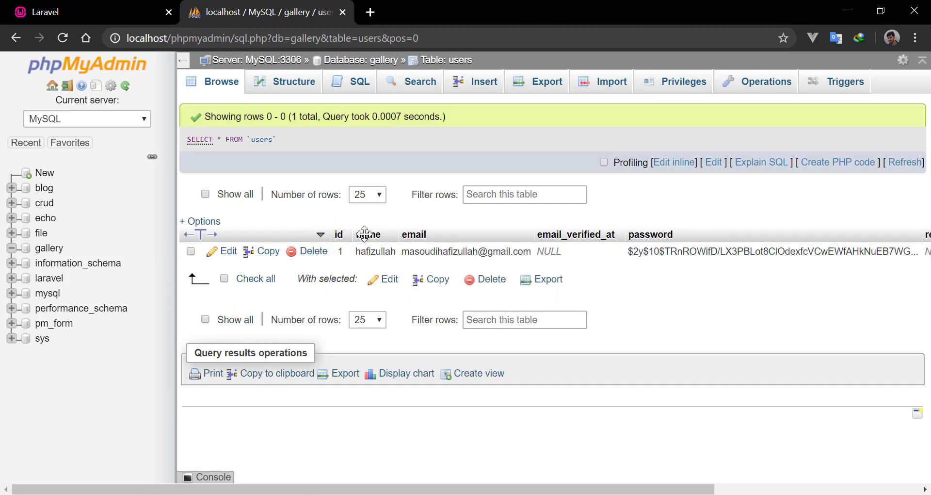